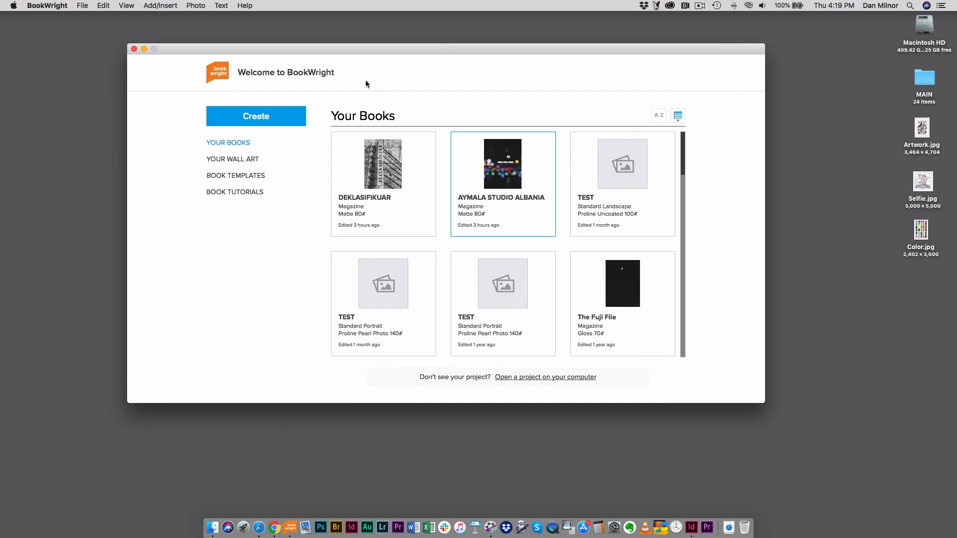
Browse the book and wall art libraries, starting then cancelling a new project.
left_click(383, 163)
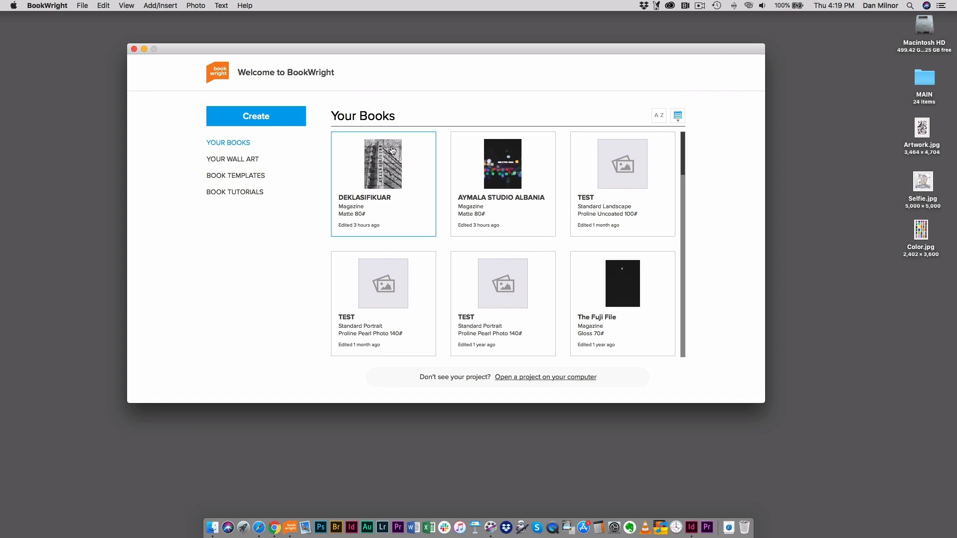
left_click(501, 162)
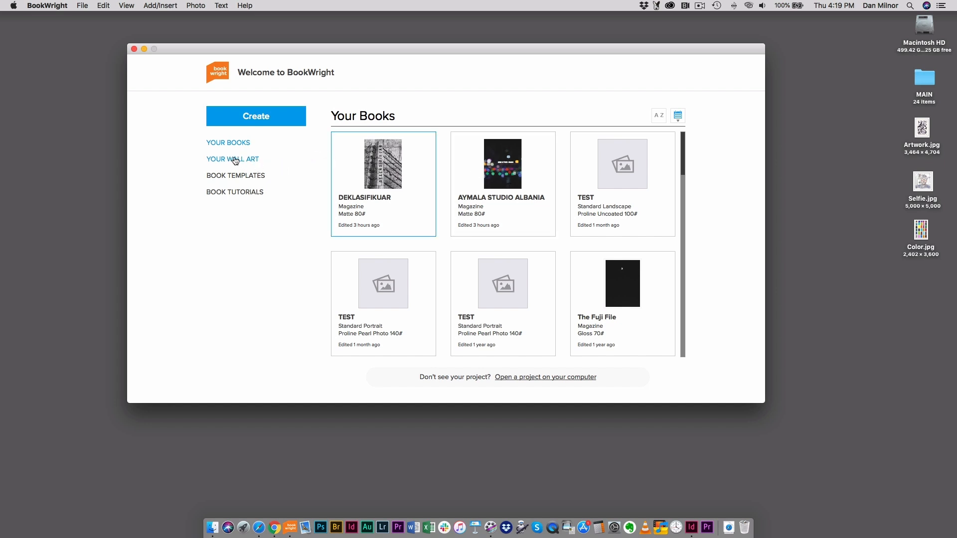
left_click(232, 160)
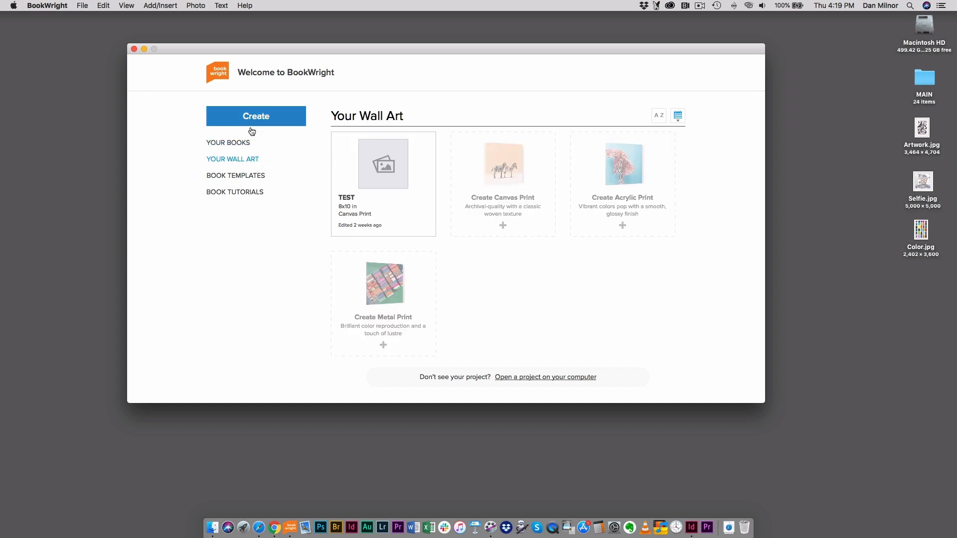
mouse_move(277, 160)
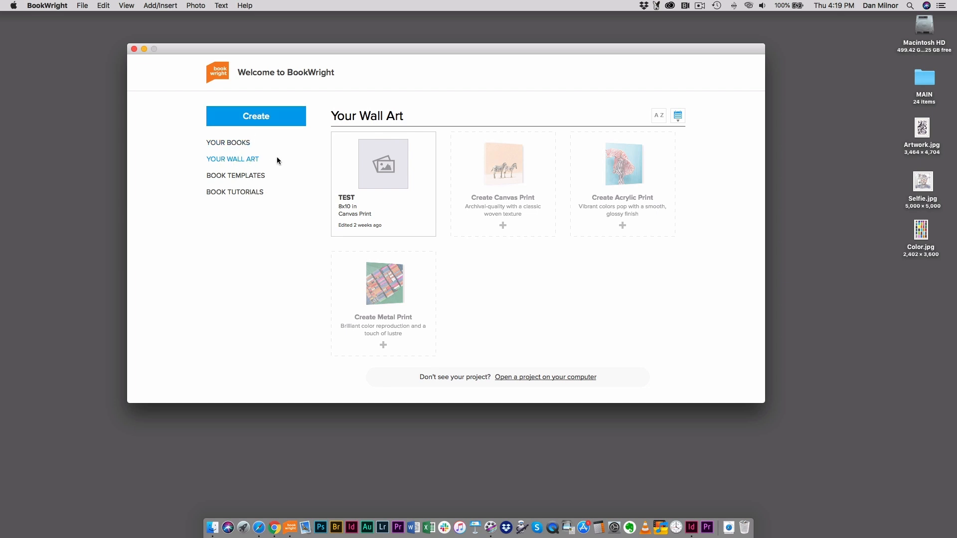
left_click(256, 116)
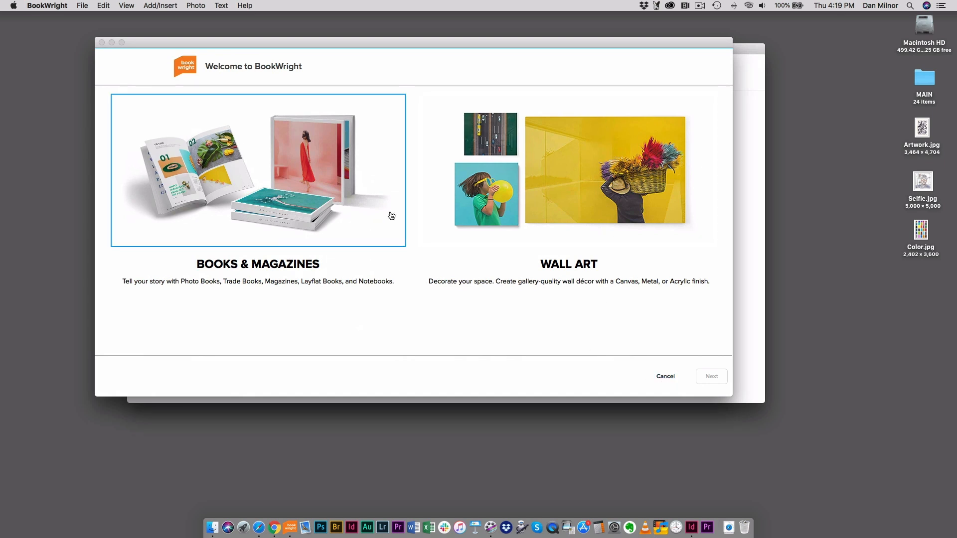
left_click(568, 171)
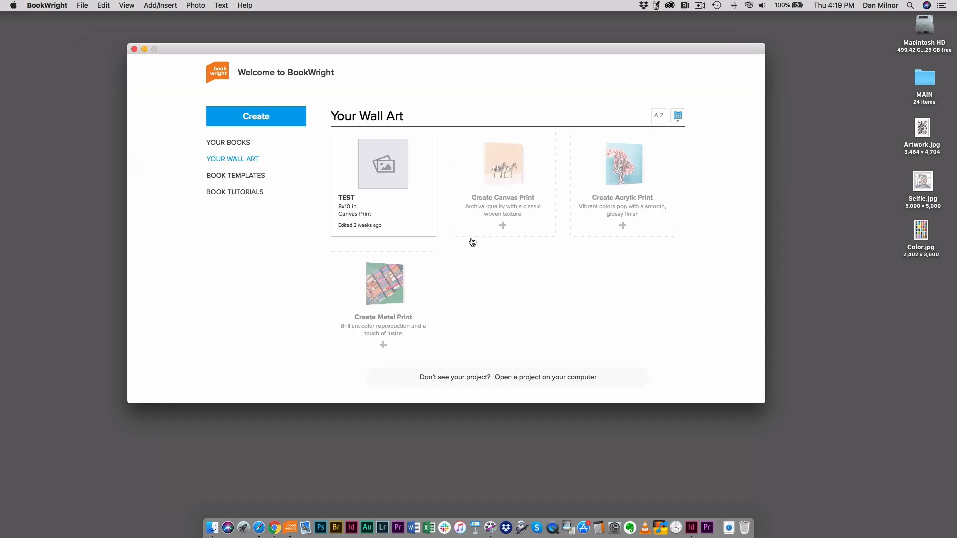
left_click(227, 143)
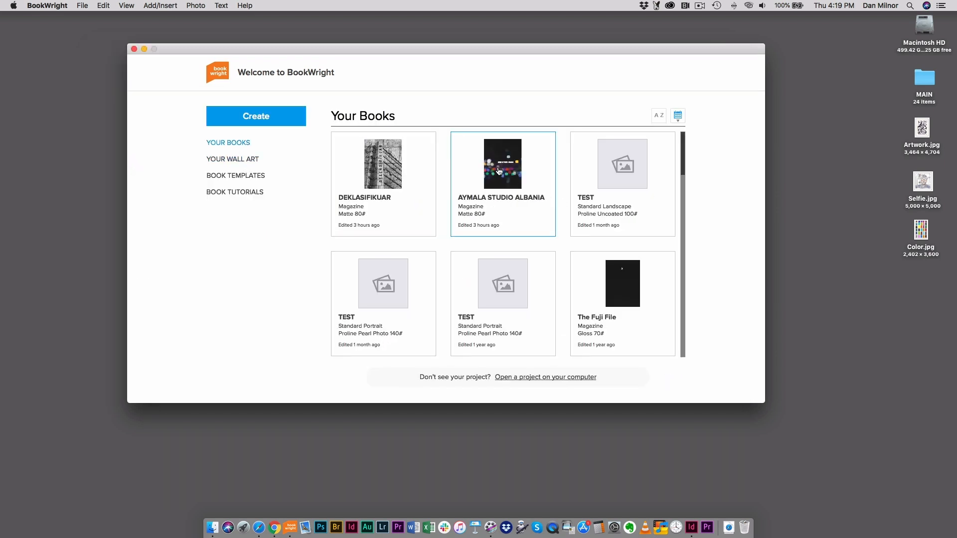
Open the AYMALA STUDIO ALBANIA magazine and look over its page thumbnails, selecting pages 6–7.
double_click(502, 163)
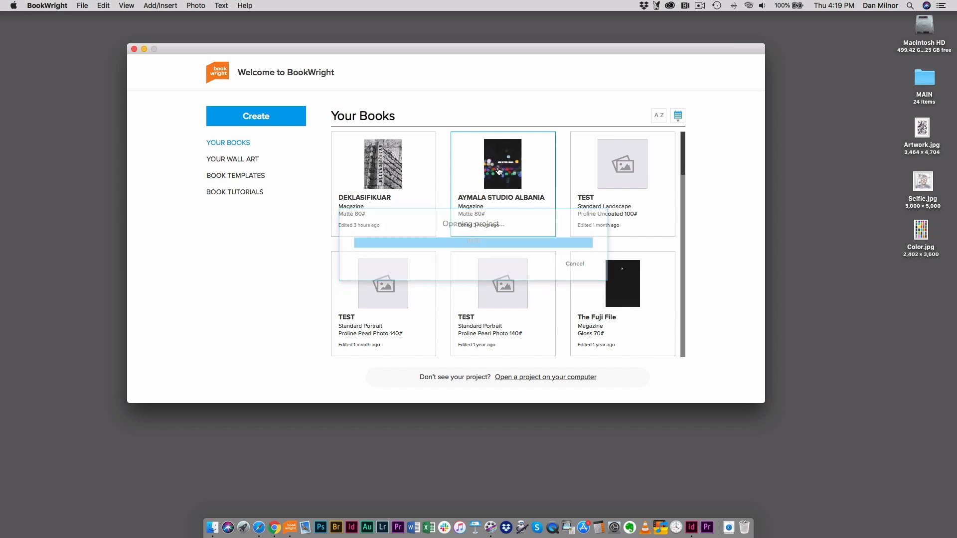
double_click(501, 162)
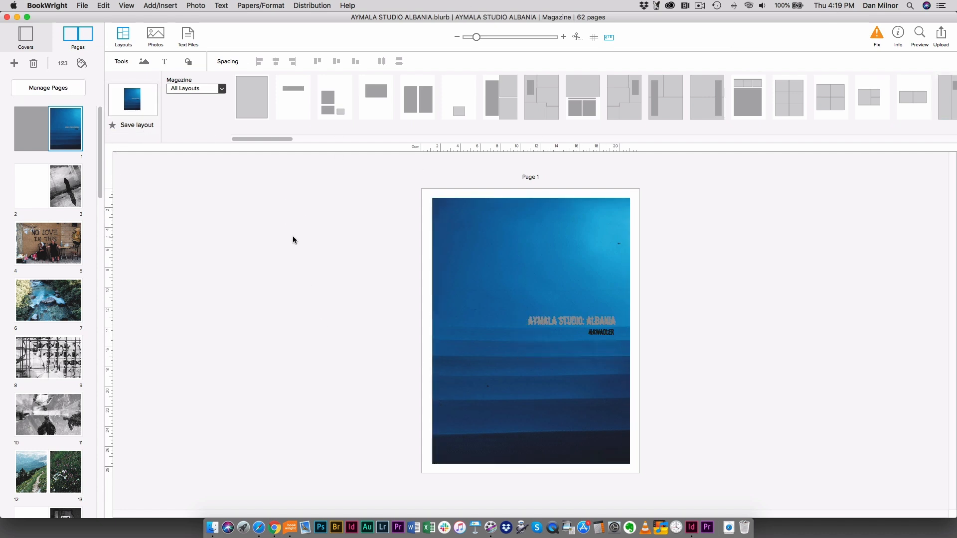
mouse_move(254, 247)
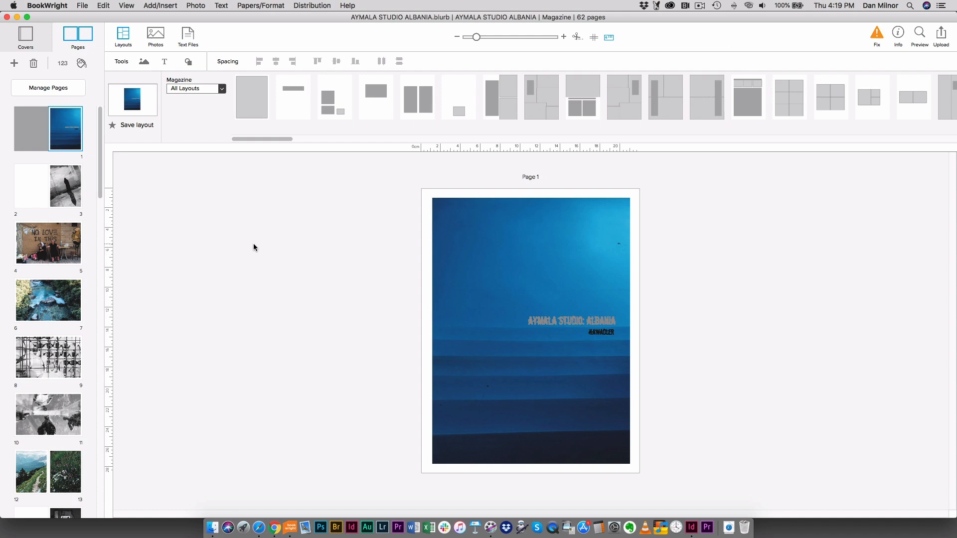
mouse_move(185, 243)
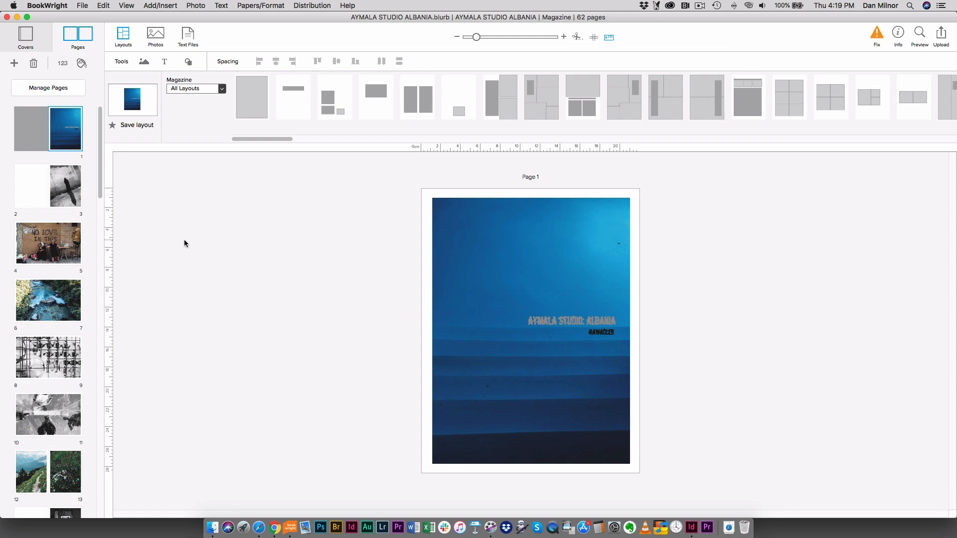
mouse_move(147, 237)
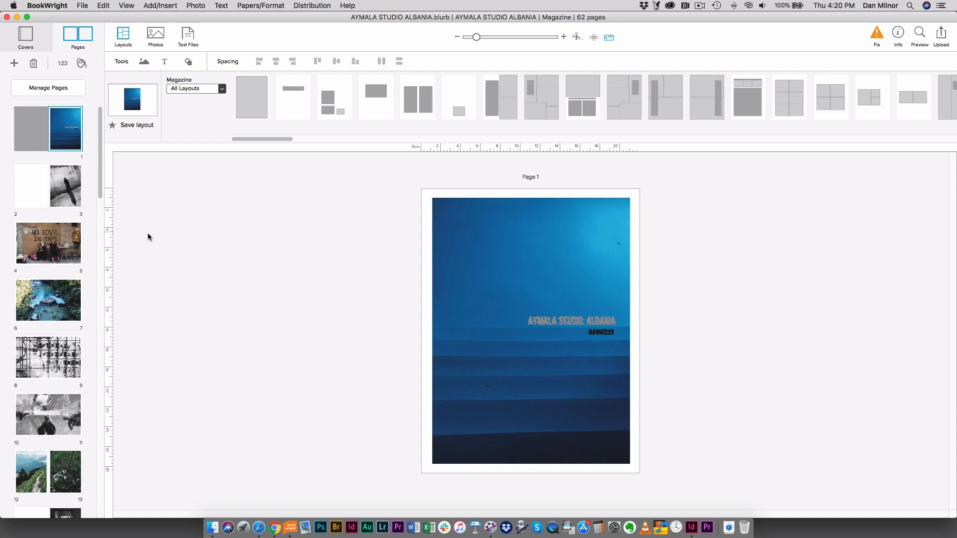
mouse_move(154, 252)
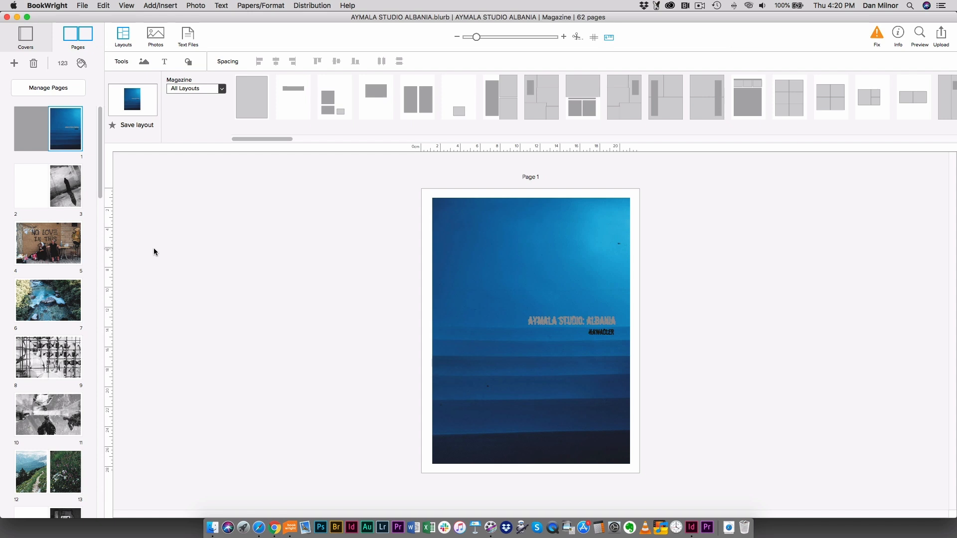
left_click(48, 300)
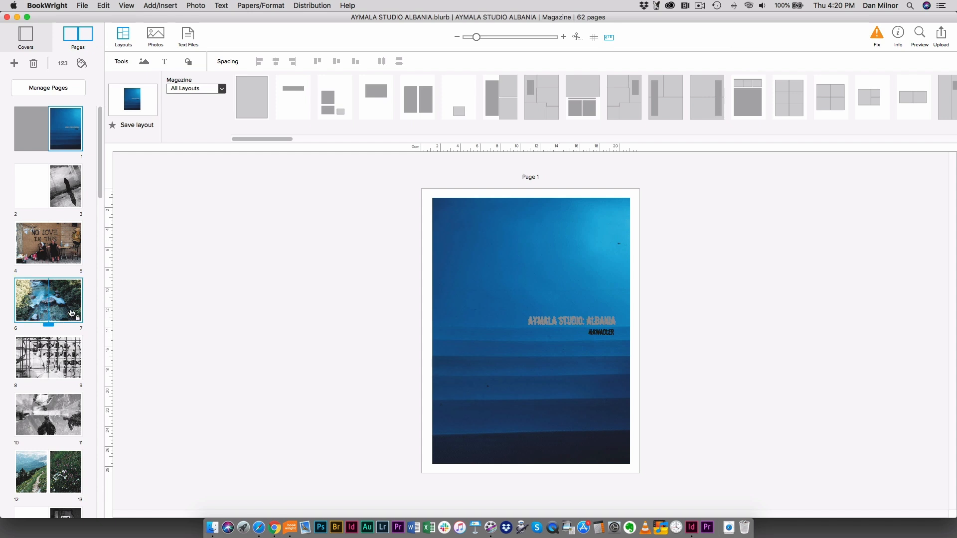
scroll("down", 3)
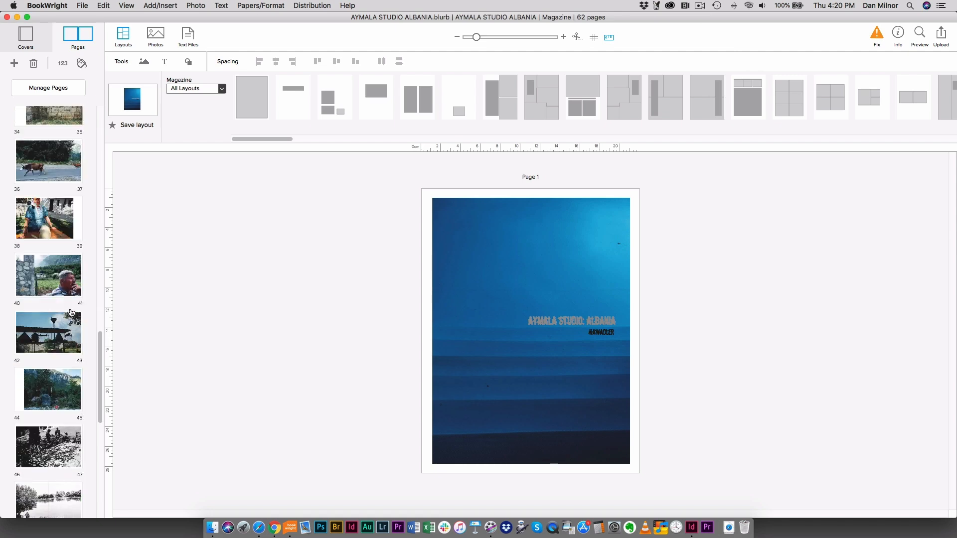
scroll("up", 3)
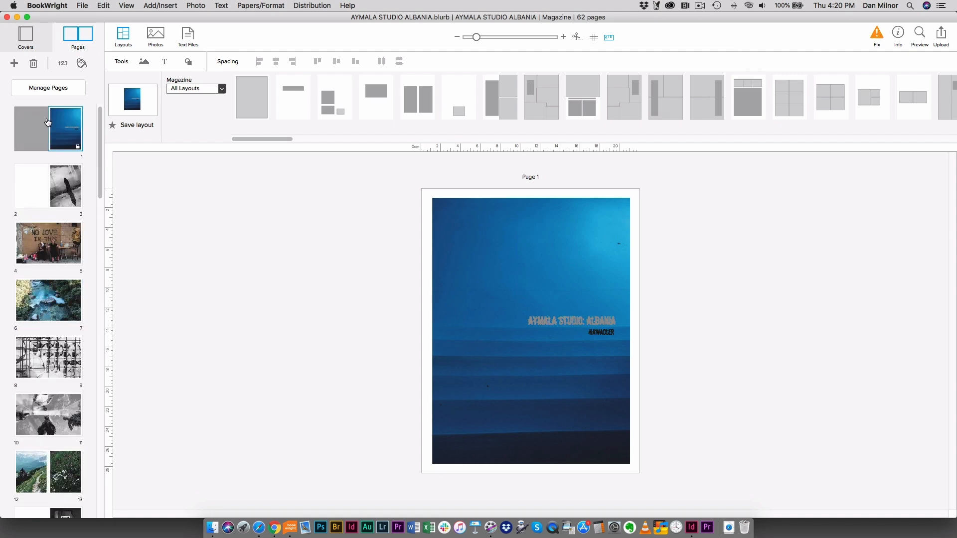
Check the softcover spread (back cover, spine, front cover) in full-screen preview and return to it.
left_click(25, 37)
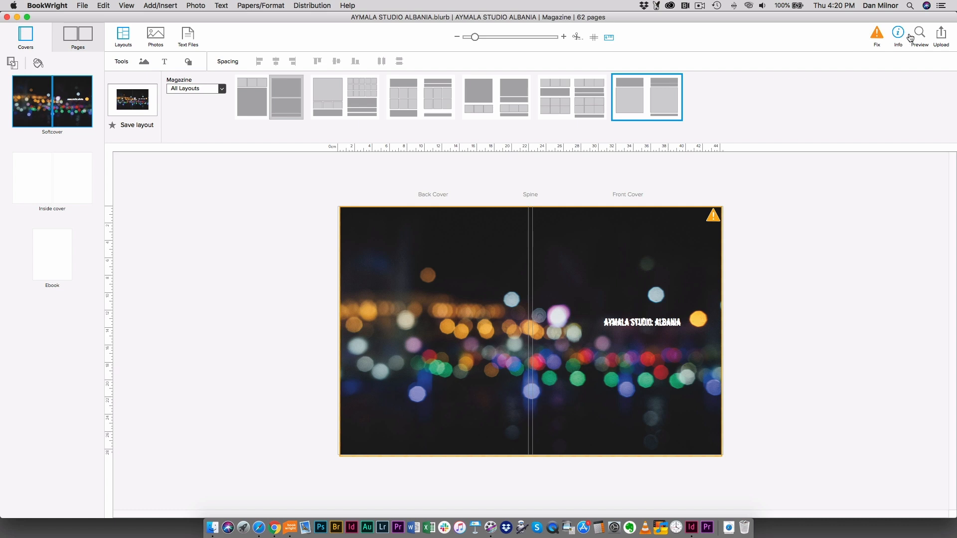
left_click(918, 33)
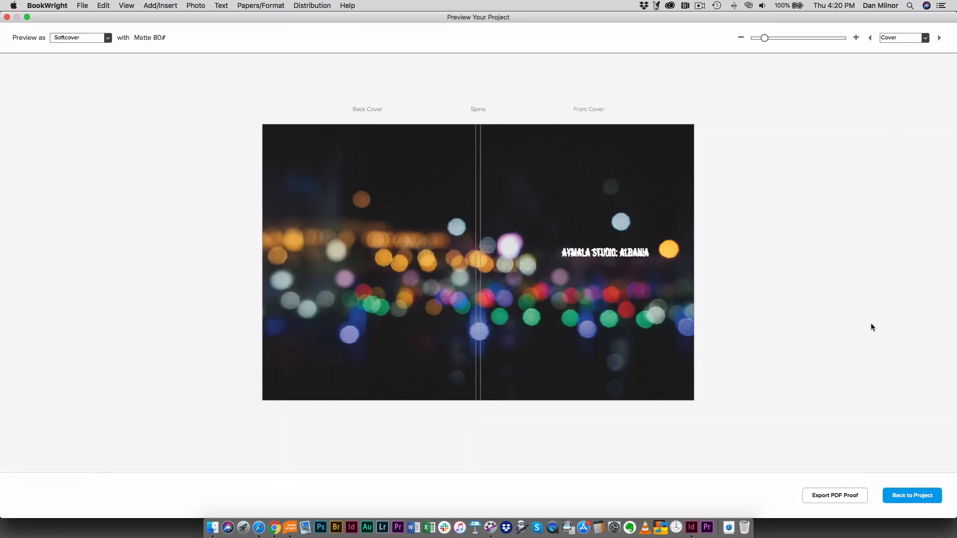
mouse_move(915, 444)
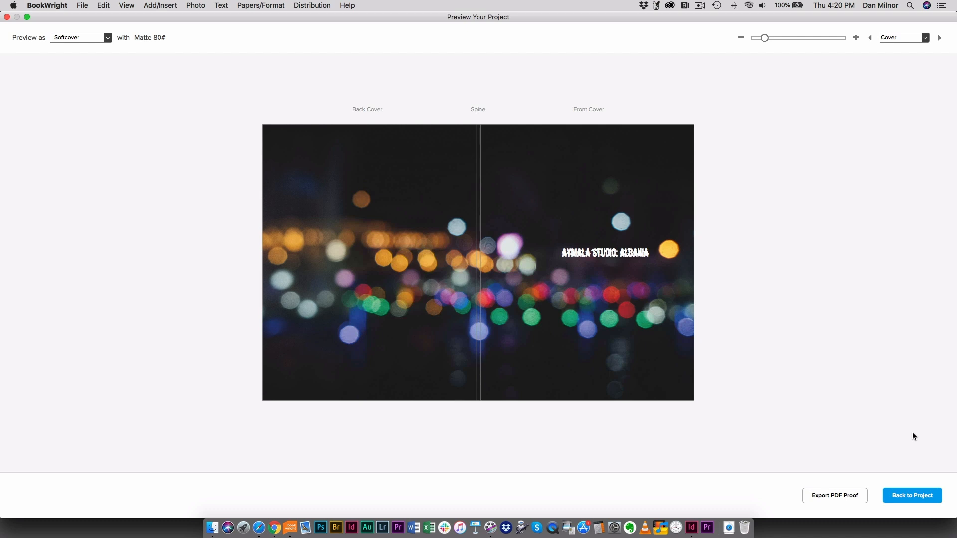
mouse_move(909, 478)
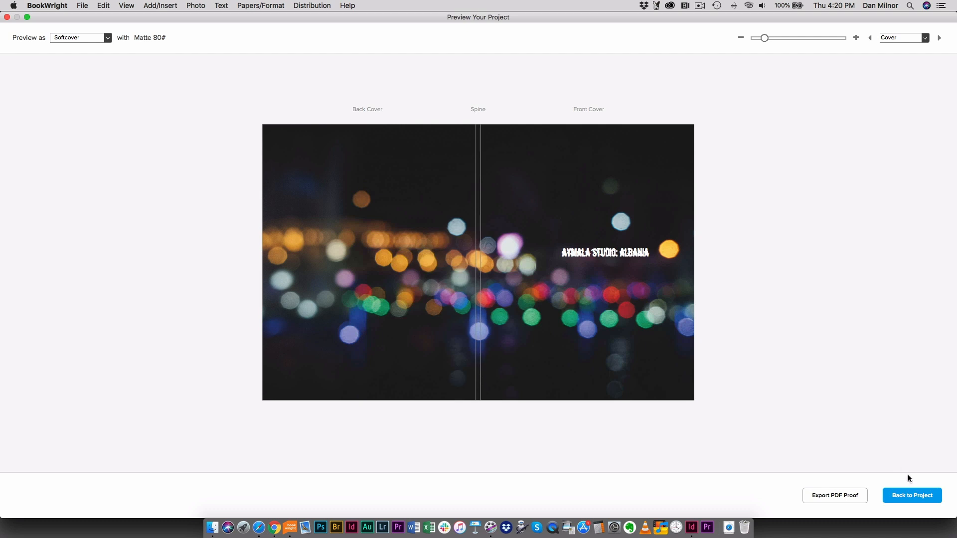
left_click(910, 496)
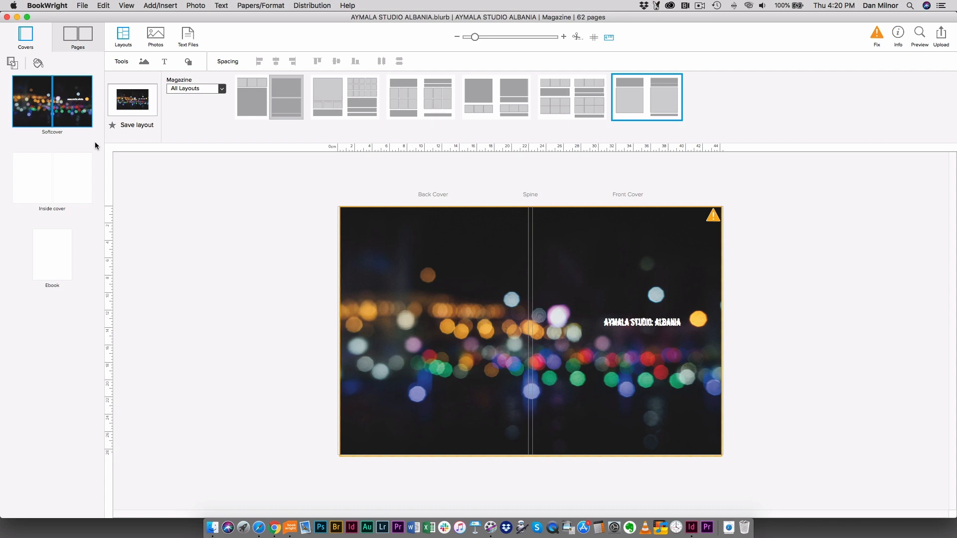
left_click(78, 36)
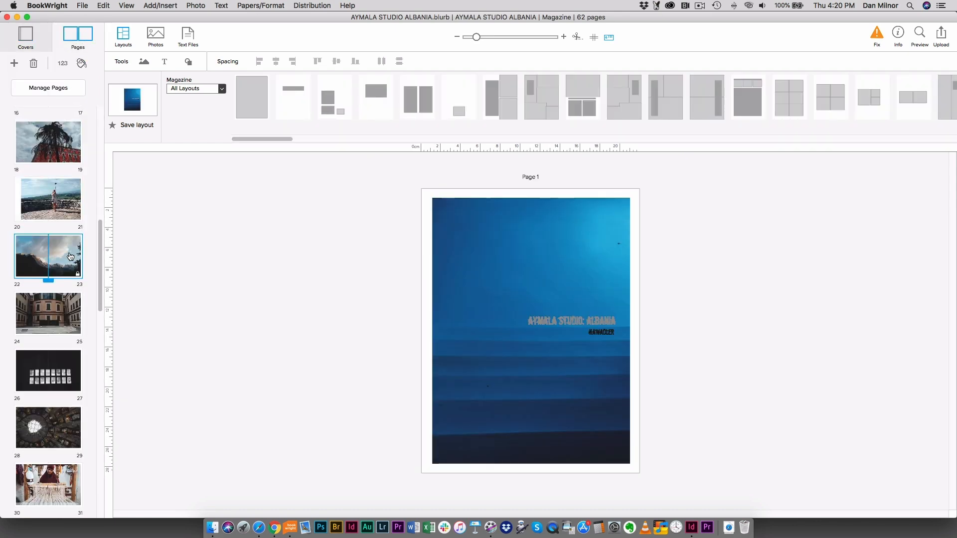
scroll("down", 3)
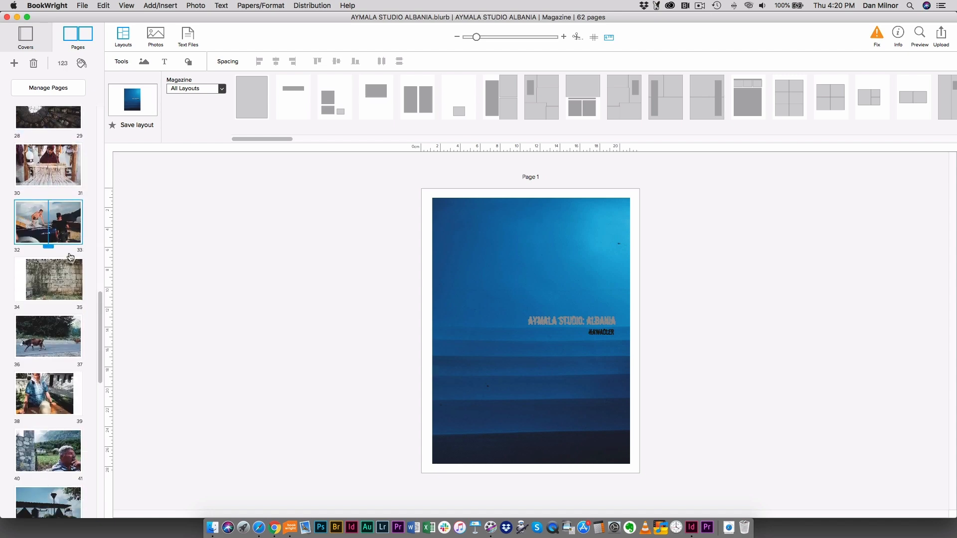
scroll("up", 3)
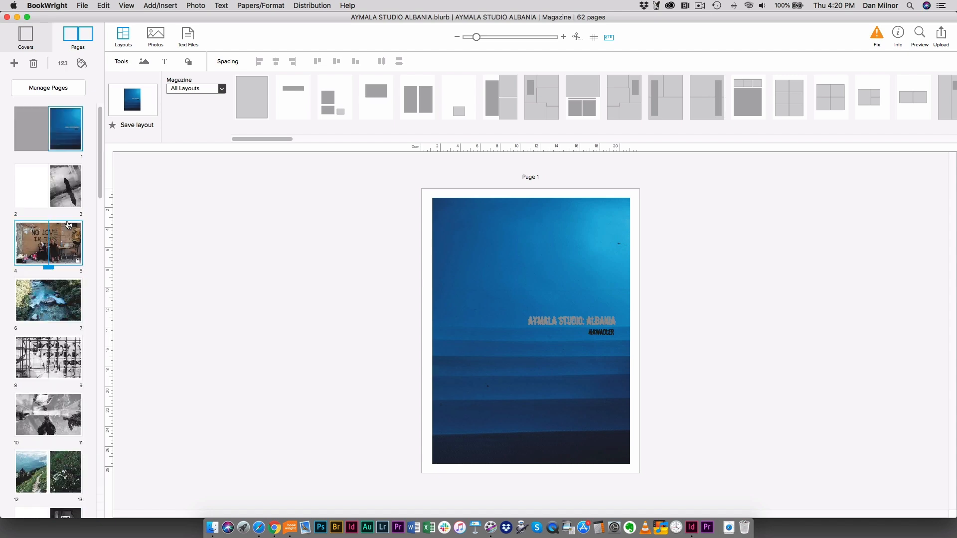
scroll("down", 3)
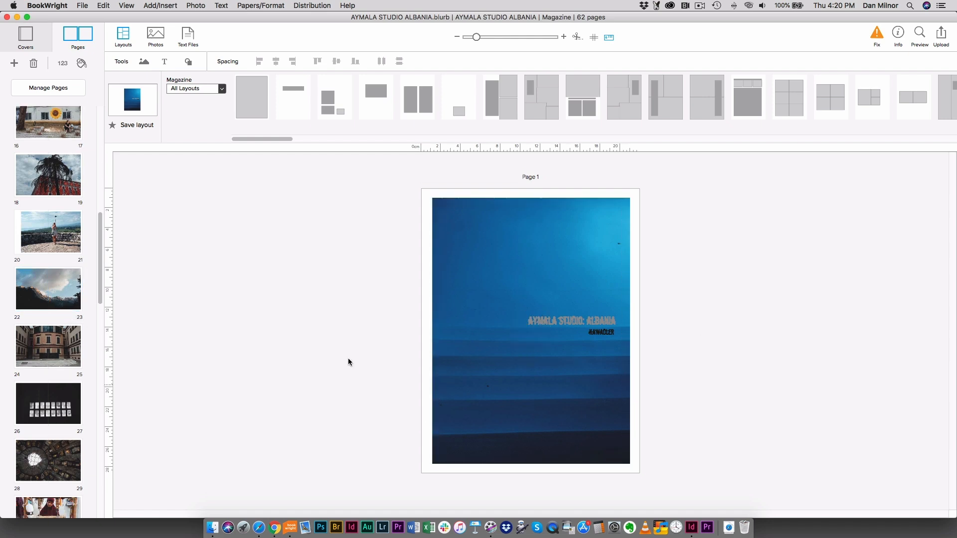
mouse_move(227, 252)
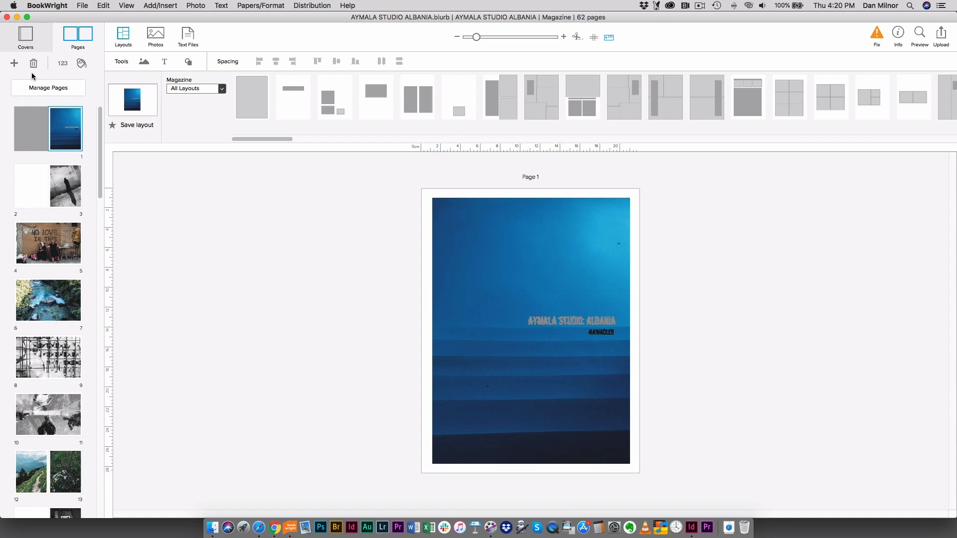
Show all 62 pages as spreads in Manage Pages, briefly selecting the pages 22–23 spread.
left_click(47, 88)
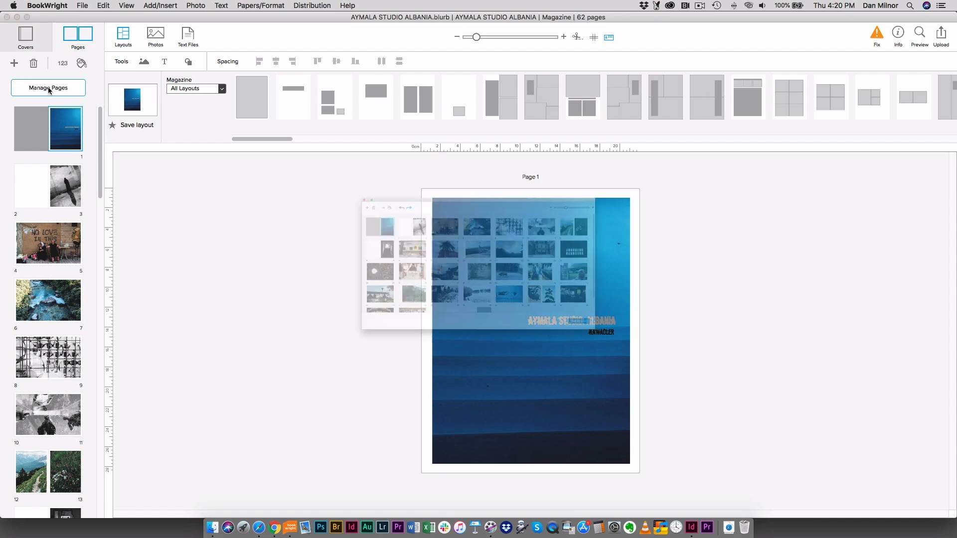
left_click(48, 88)
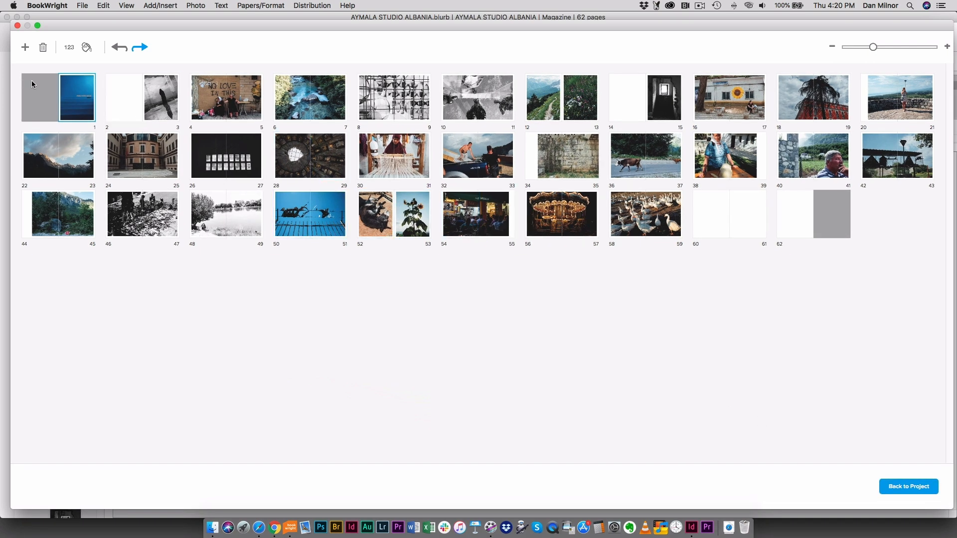
left_click(59, 155)
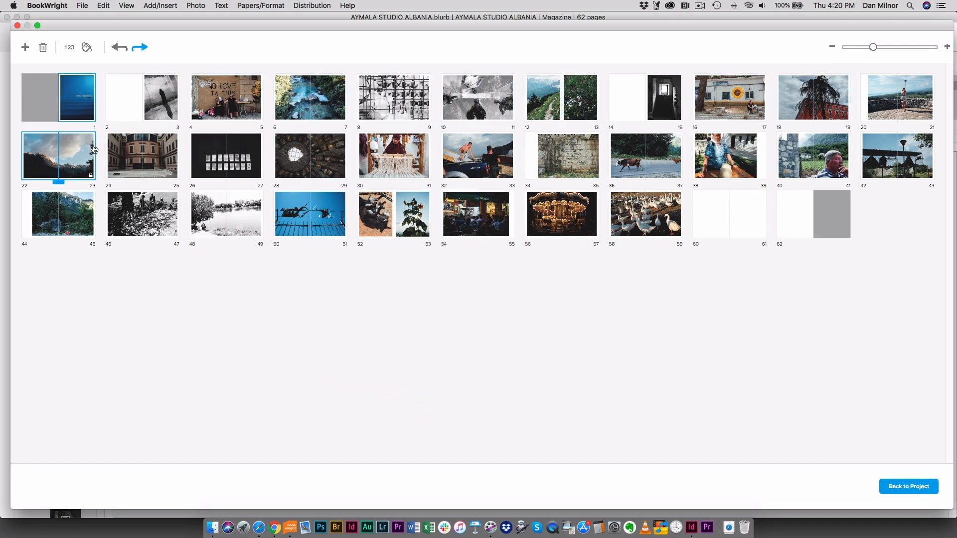
left_click(57, 213)
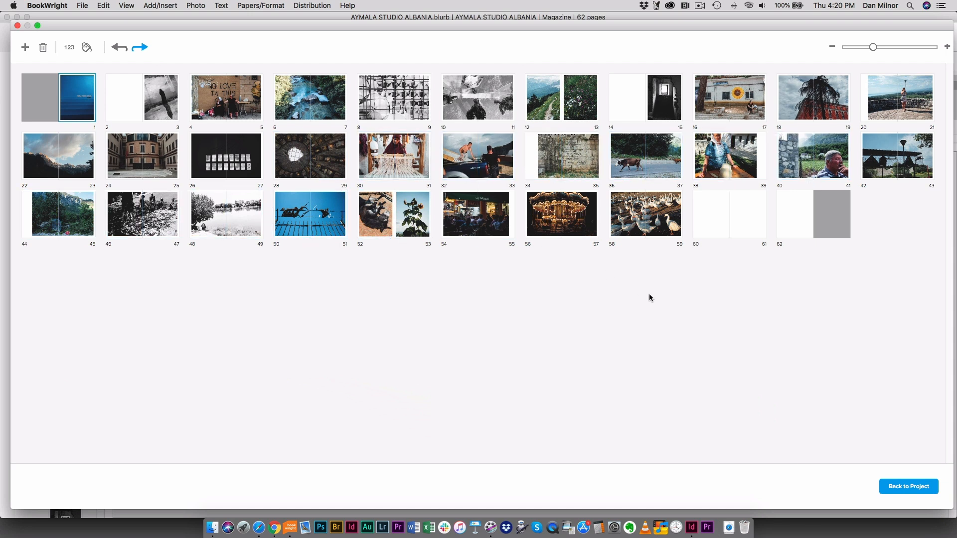
mouse_move(850, 452)
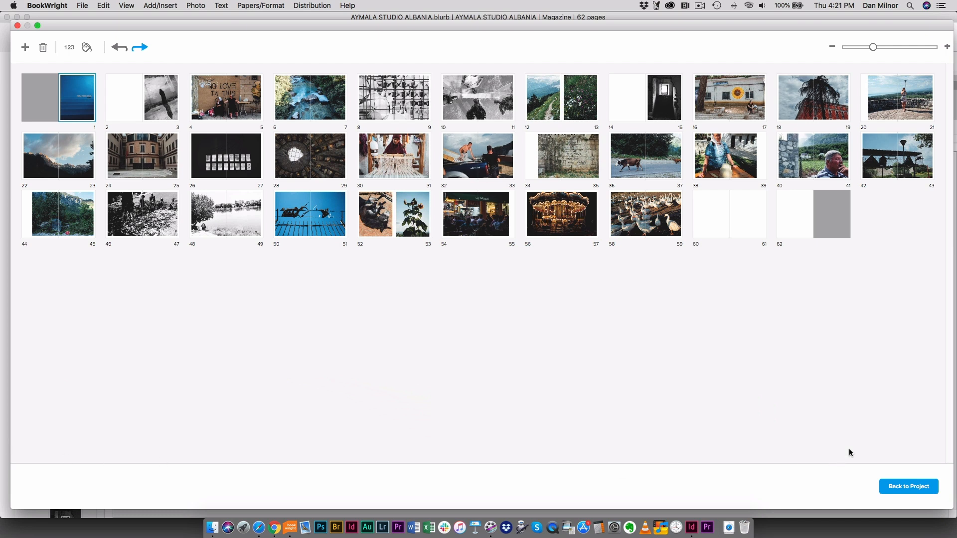
mouse_move(517, 332)
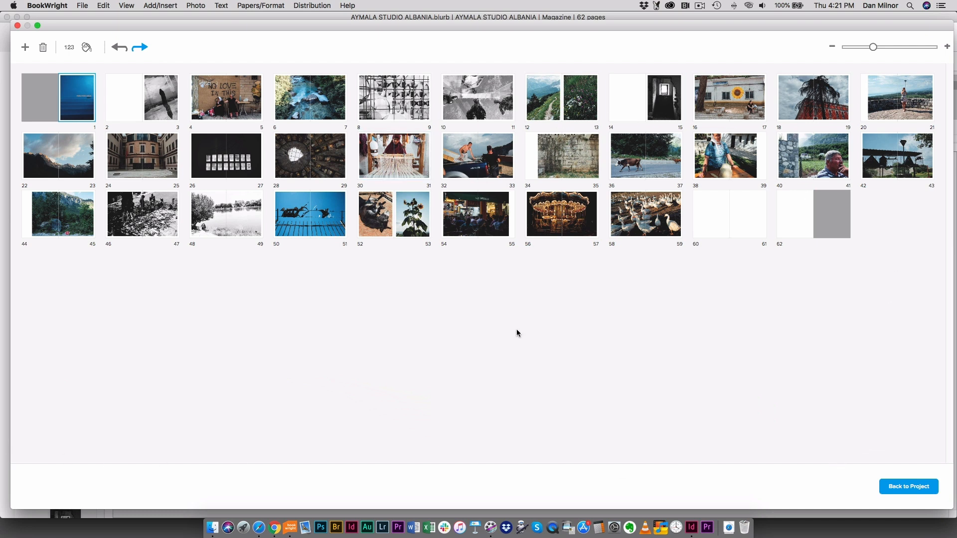
mouse_move(66, 104)
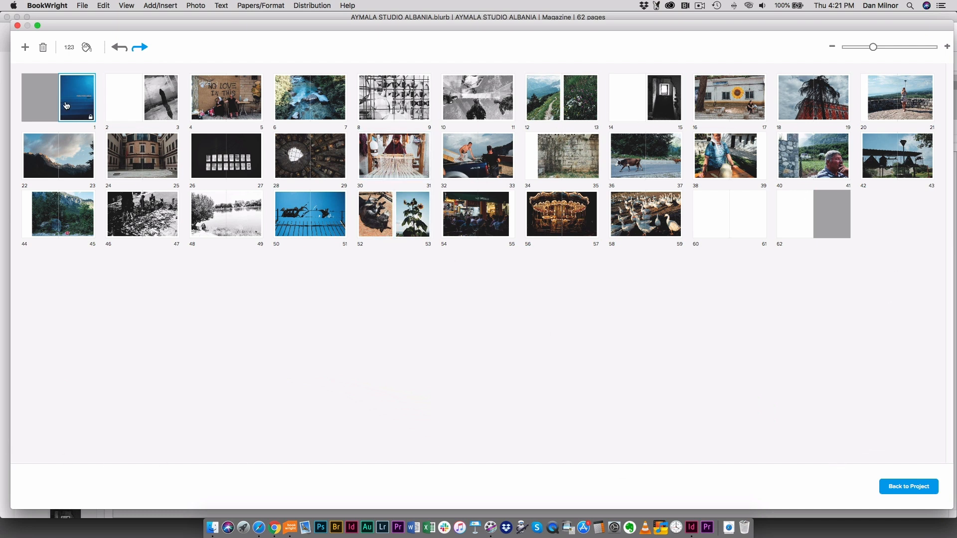
double_click(59, 98)
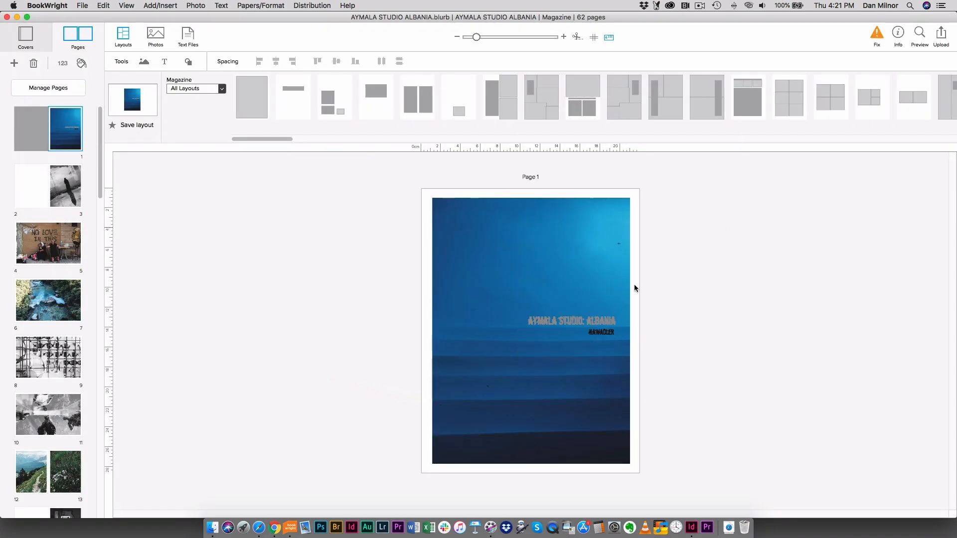
mouse_move(679, 320)
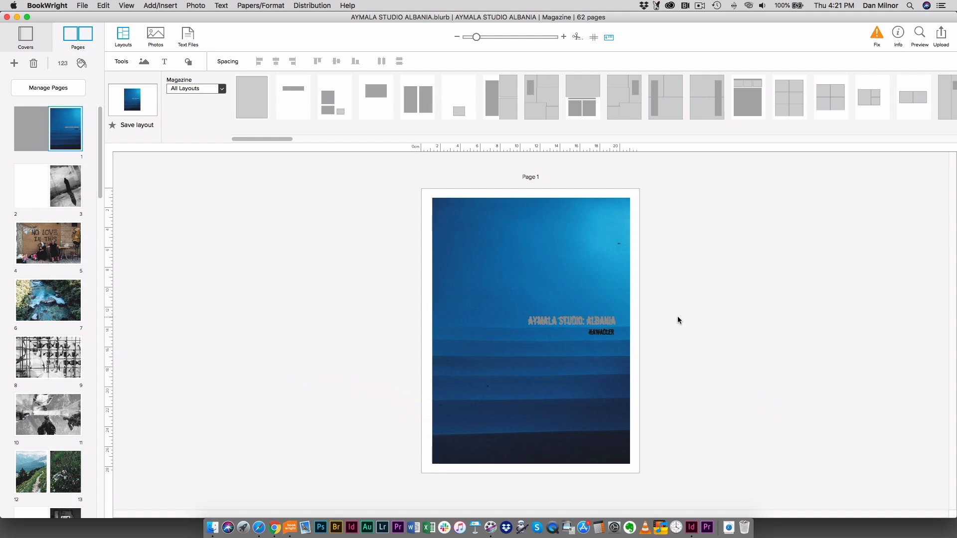
mouse_move(622, 311)
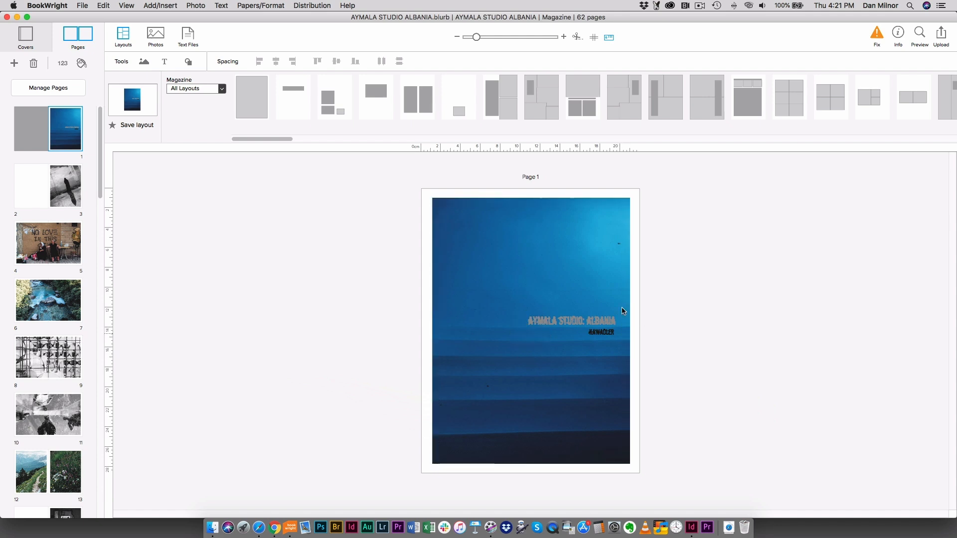
mouse_move(90, 103)
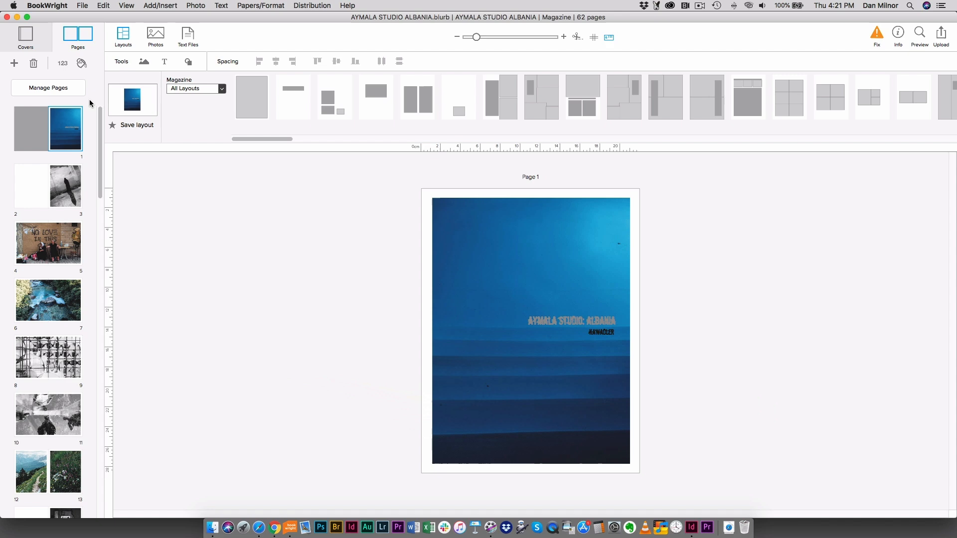
mouse_move(177, 176)
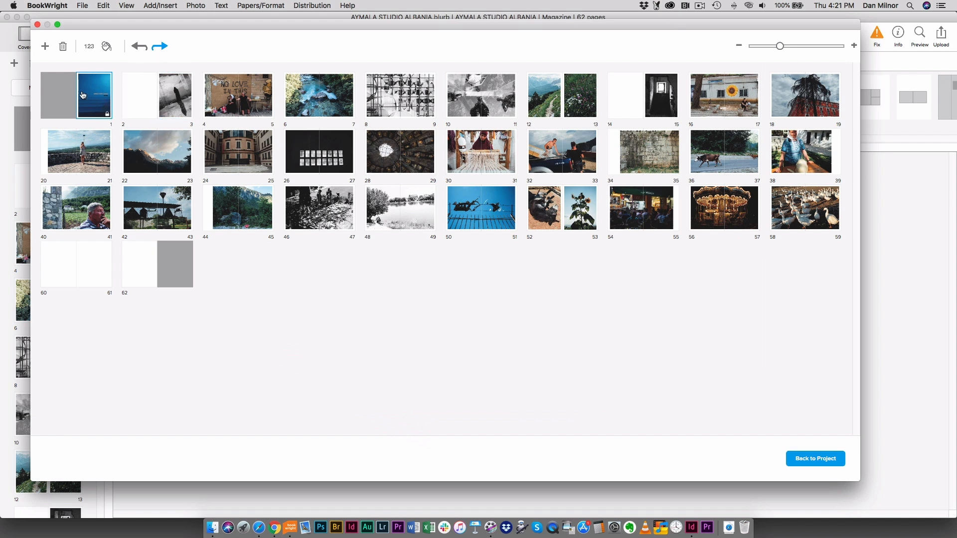
Inspect spreads 2–3 and 4–5 and enlarge the page thumbnails.
left_click(173, 96)
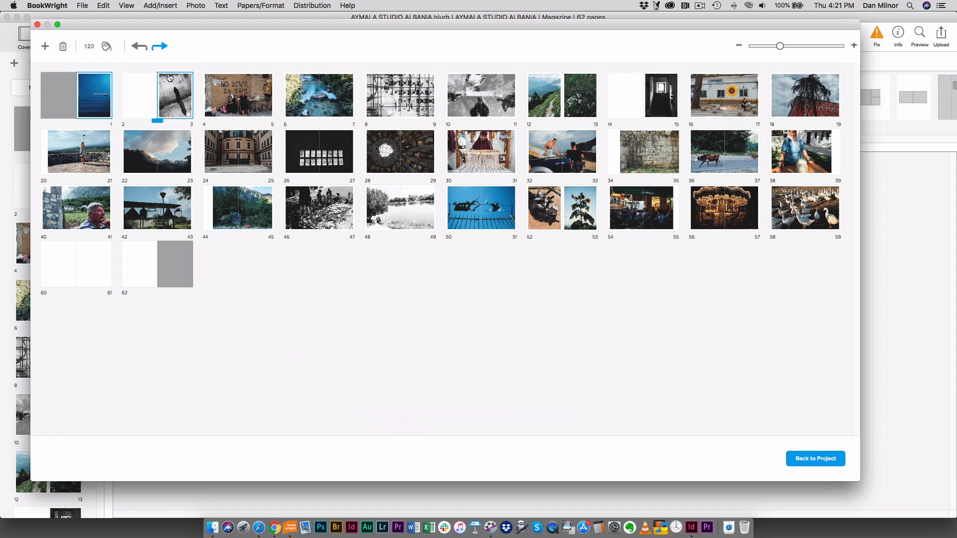
mouse_move(177, 97)
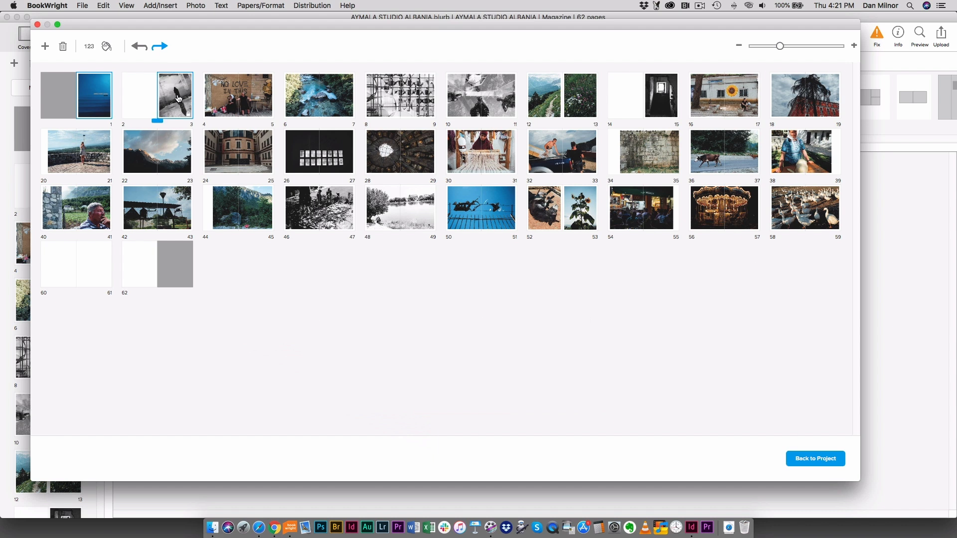
left_click(239, 95)
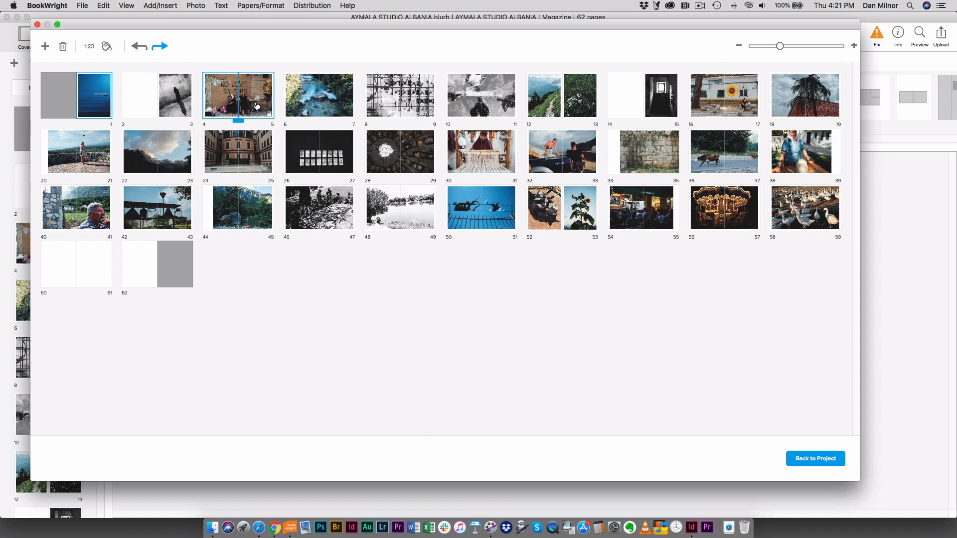
left_click(319, 96)
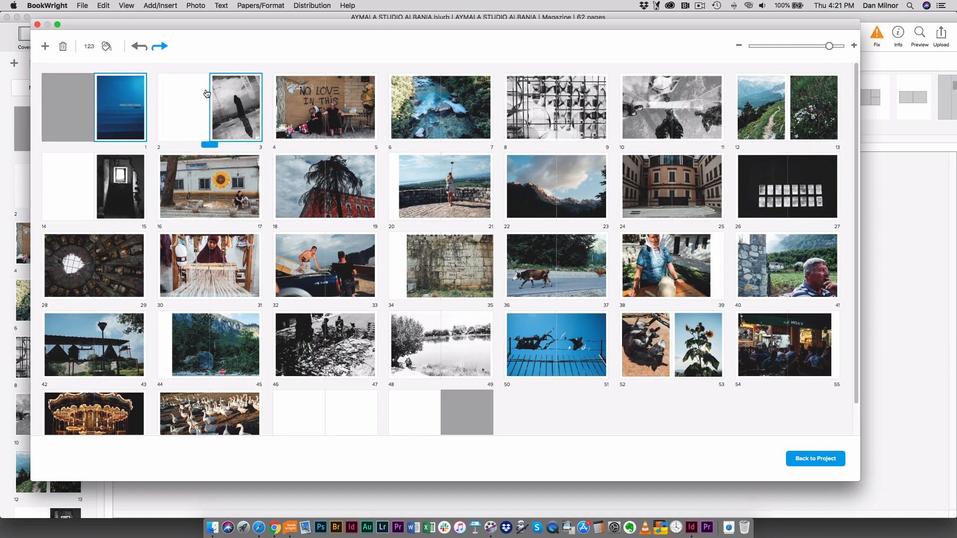
mouse_move(207, 87)
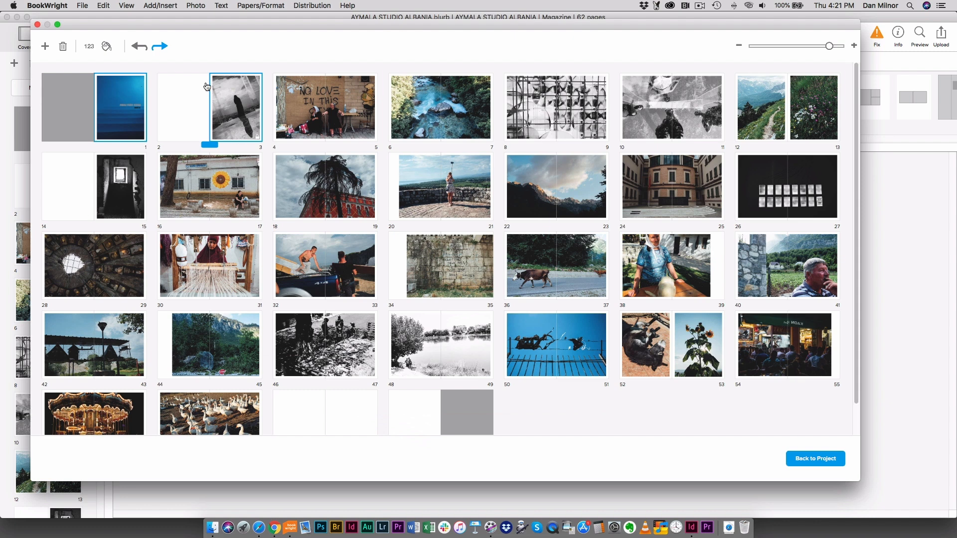
Review spreads 4–5 through 10–11 and move the mountain-trail spread right after the cover.
left_click(325, 107)
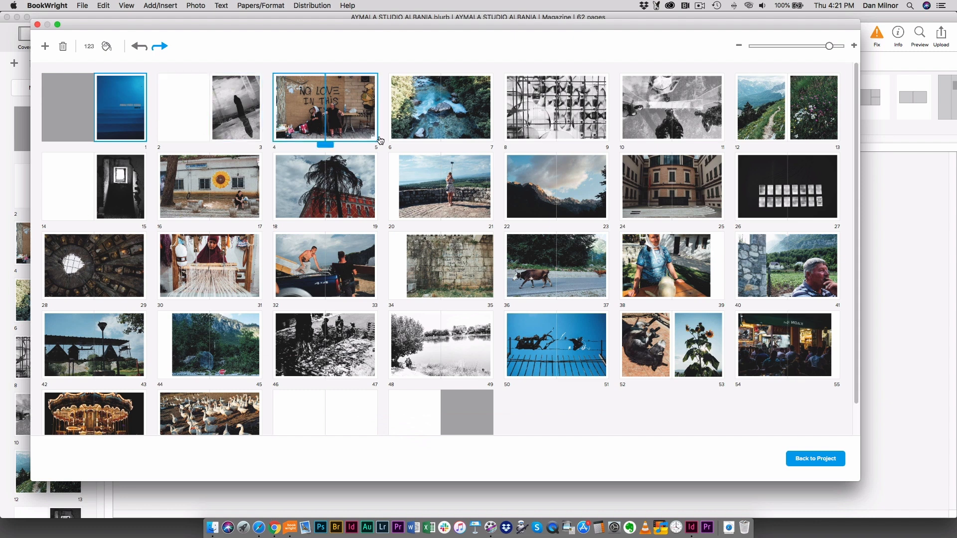
left_click(555, 108)
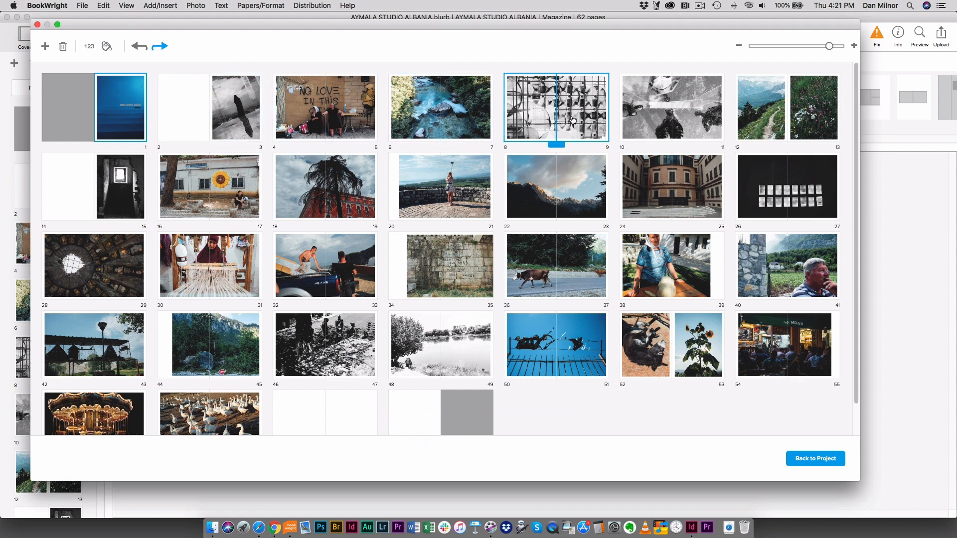
left_click(669, 107)
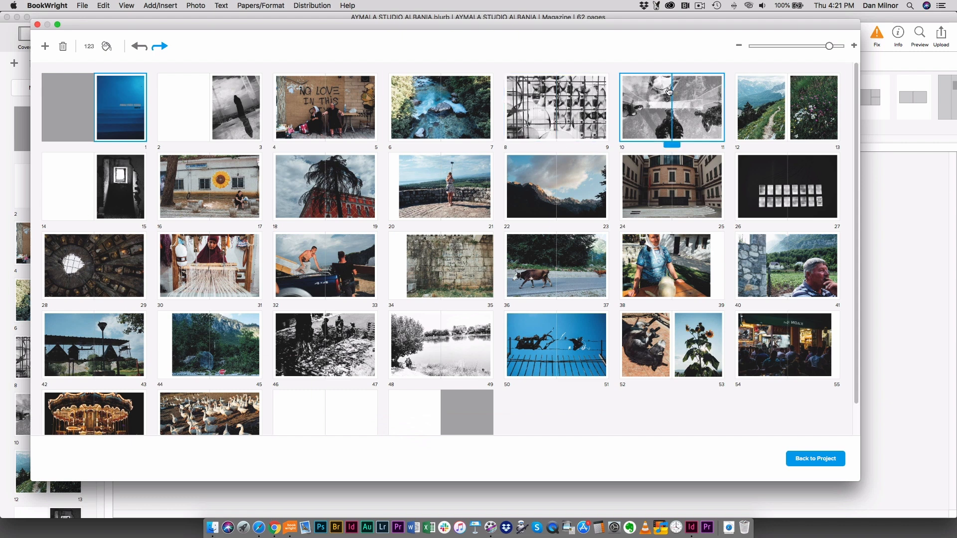
left_click(671, 186)
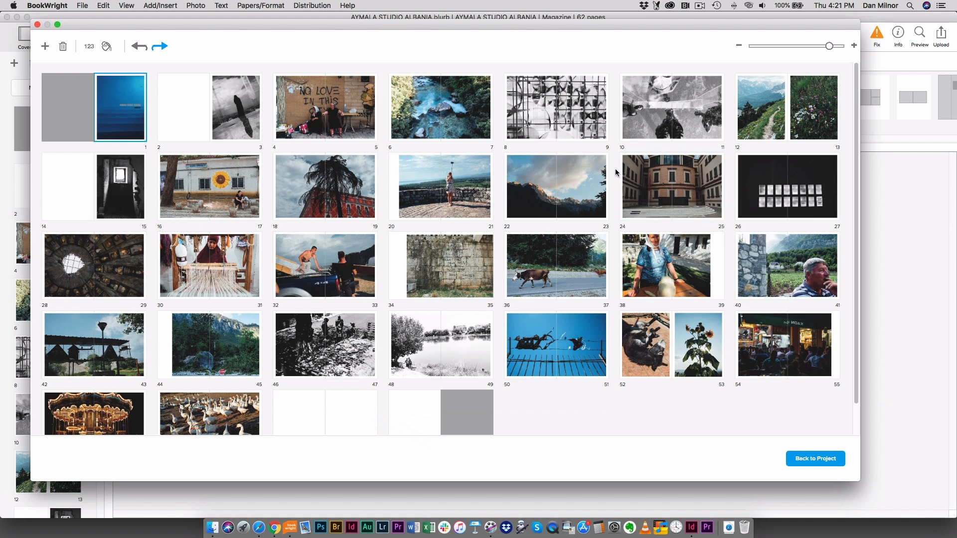
left_click(440, 107)
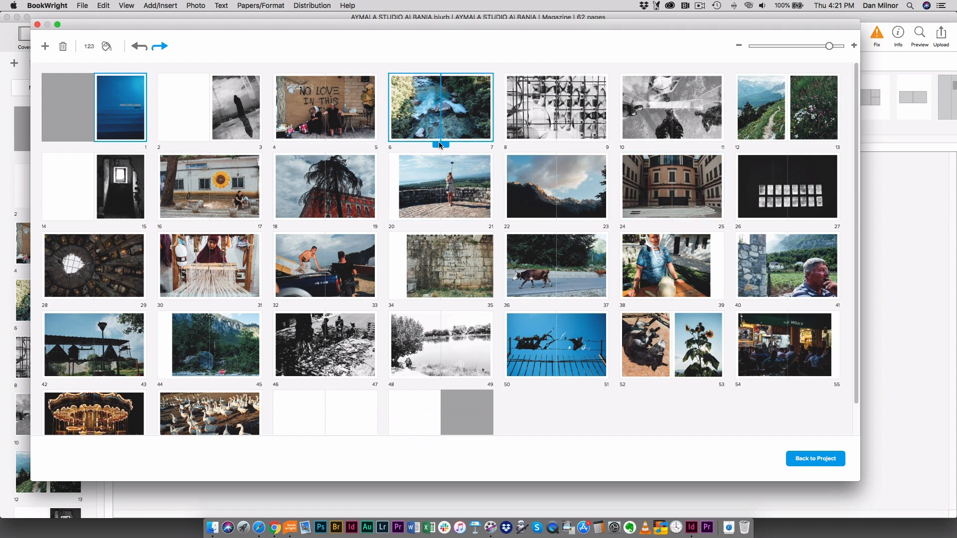
left_click(555, 107)
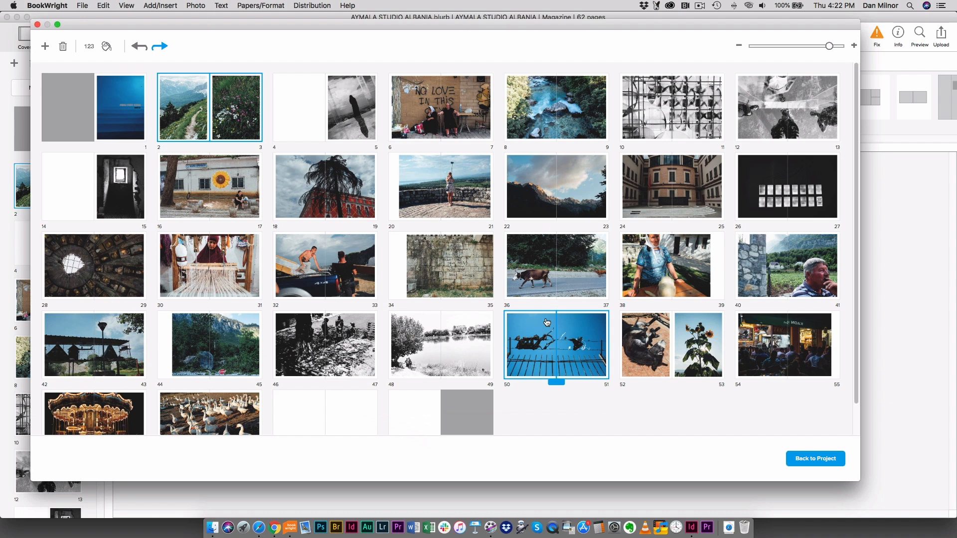
Check the spreads at pages 36–37 and 18–19 after the reorder.
left_click(555, 265)
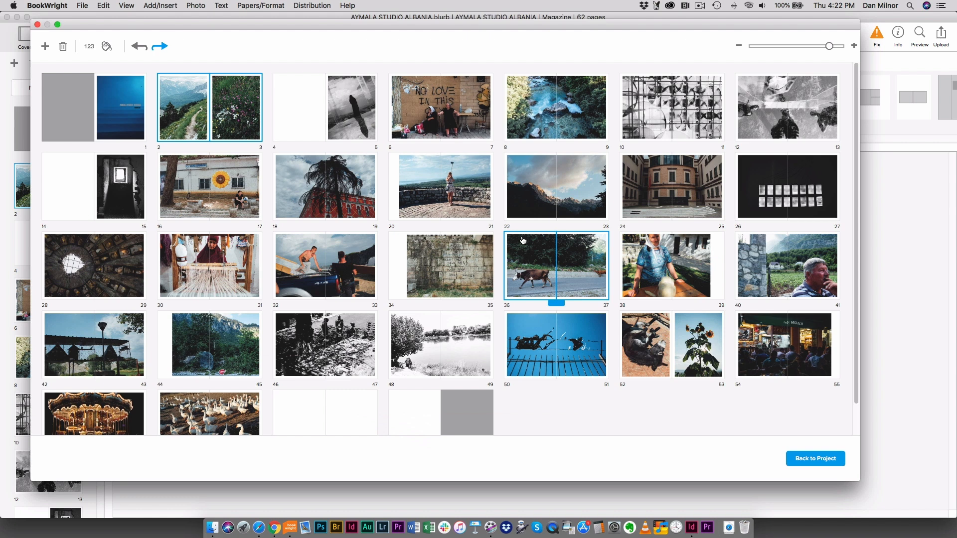
left_click(325, 187)
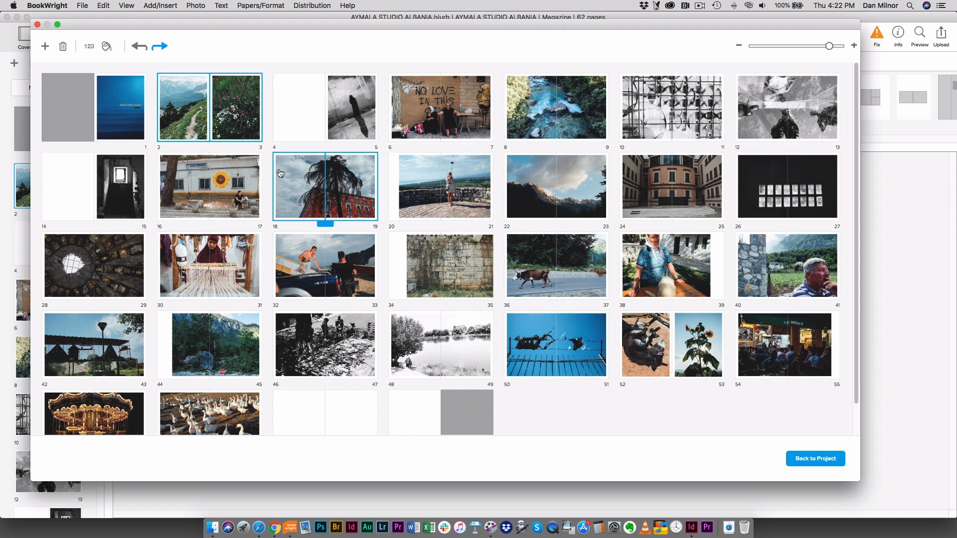
left_click(209, 186)
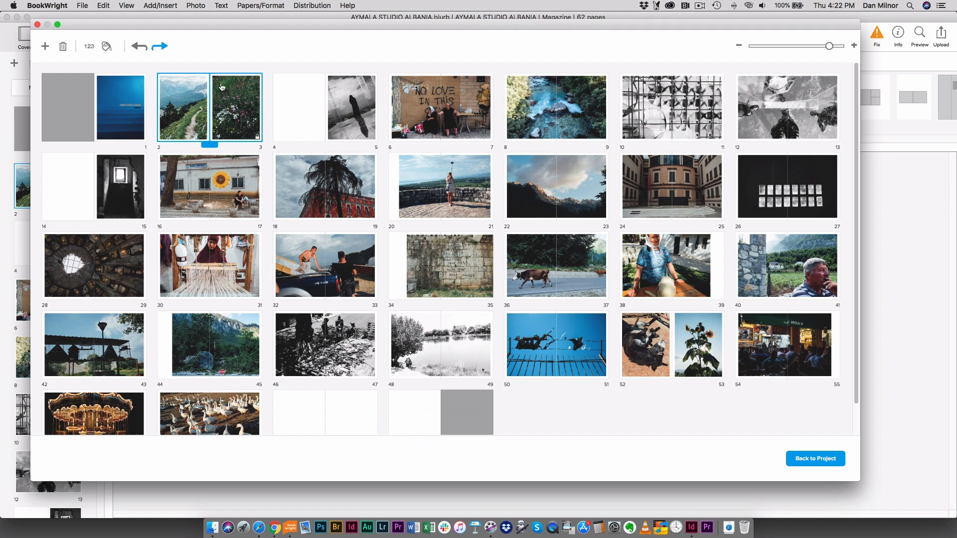
mouse_move(258, 104)
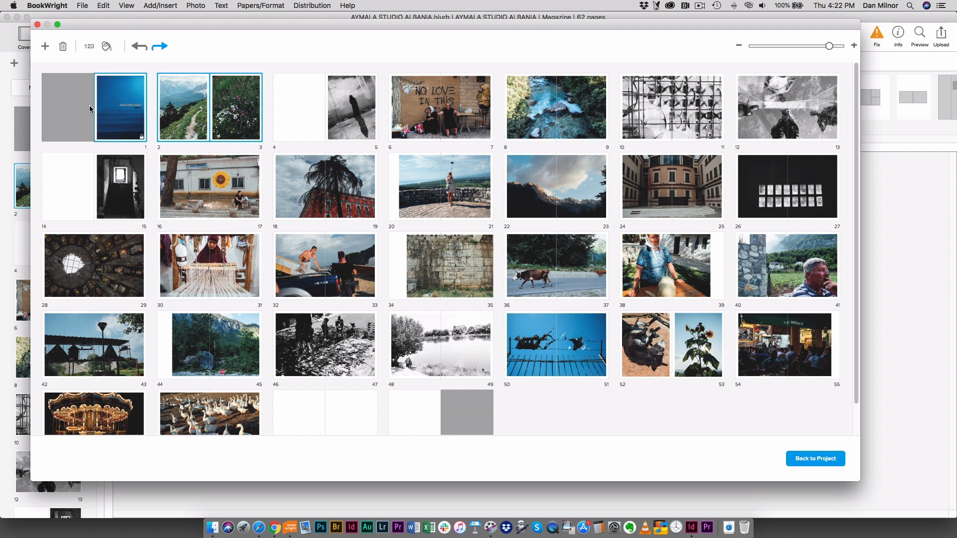
Move the mountain-path spread after the crow spread, so the crow spread is pages 2–3.
left_click(298, 108)
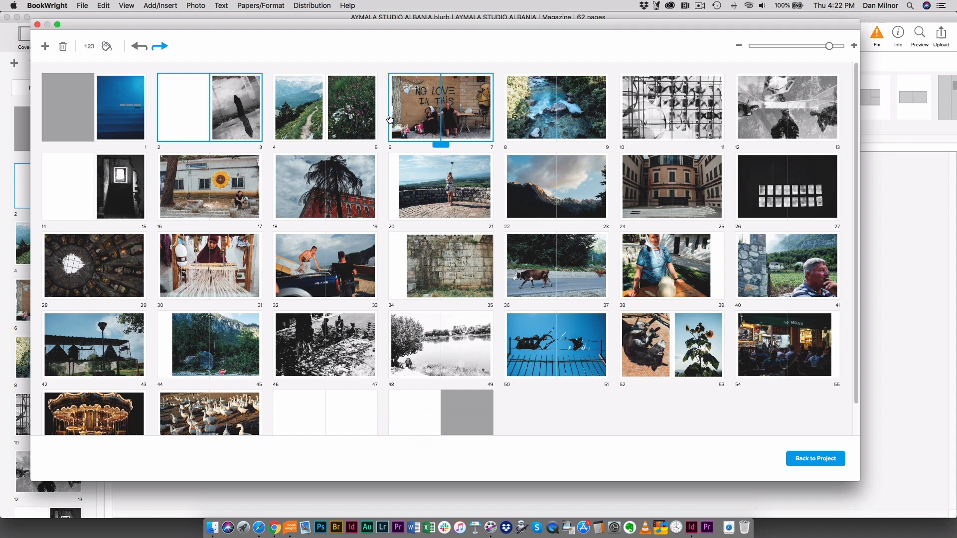
left_click(298, 108)
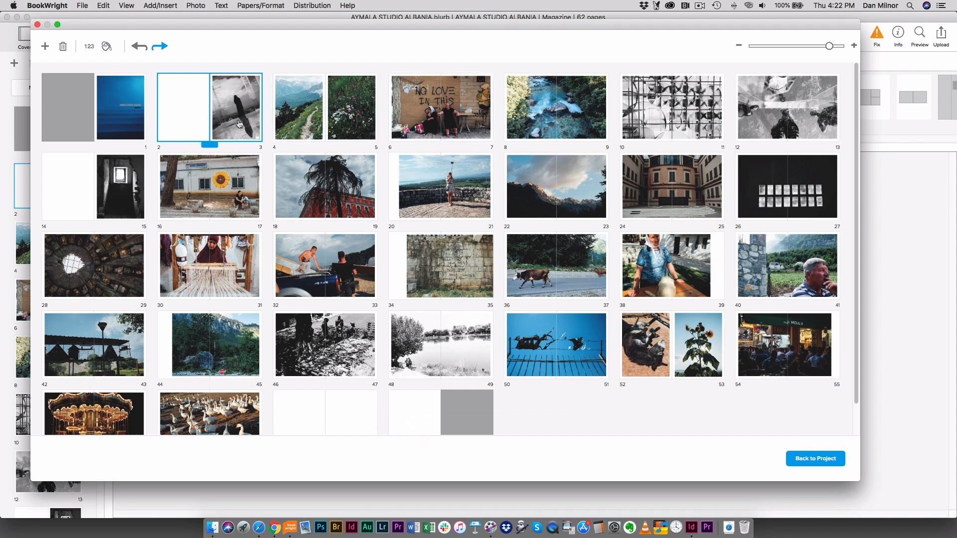
left_click(351, 107)
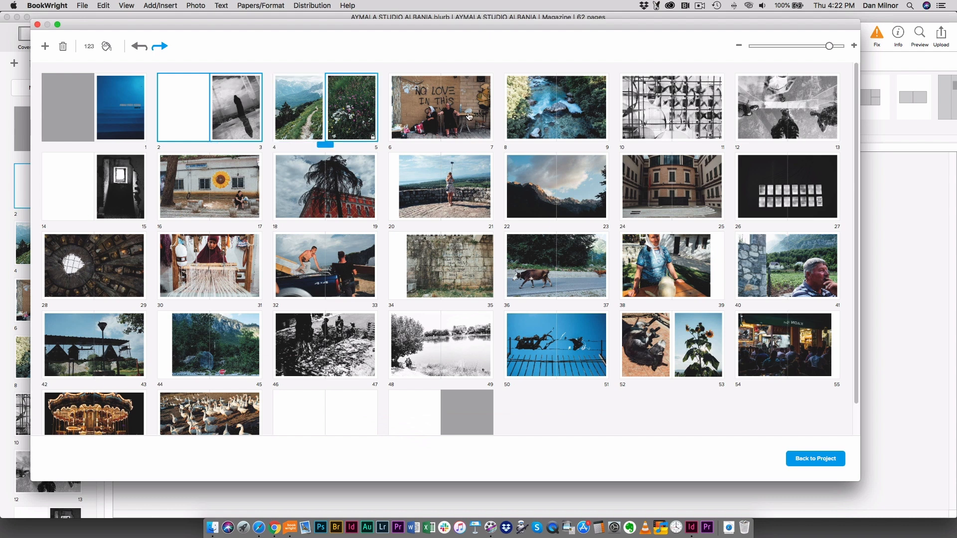
Place the black-and-white grid spread at 8–9 ahead of the river spread, then check spreads 30–31 and the cow spread.
left_click(671, 106)
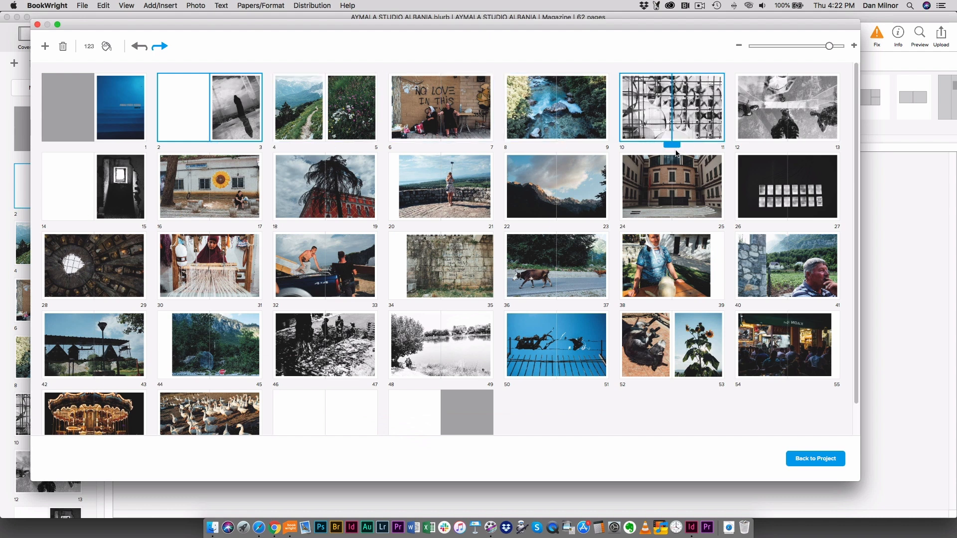
left_click(439, 108)
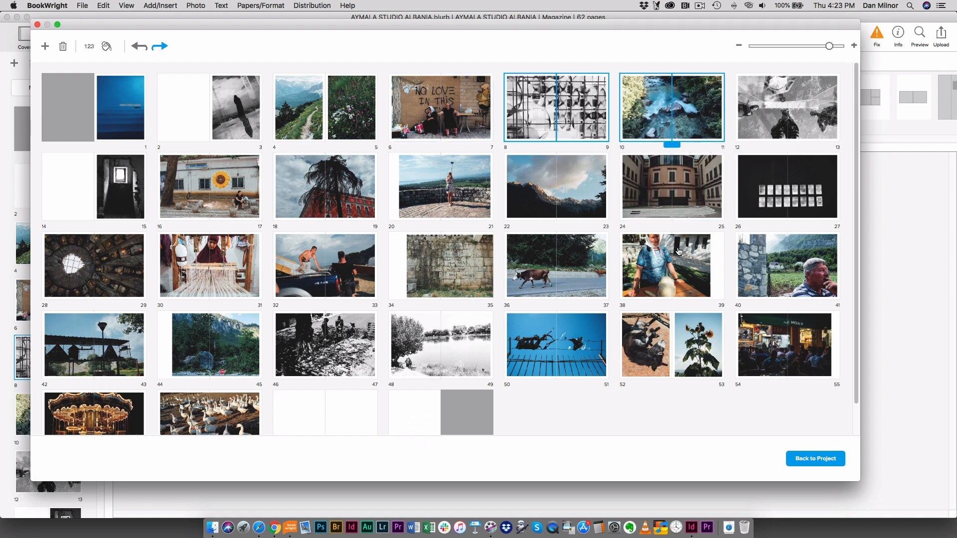
left_click(325, 107)
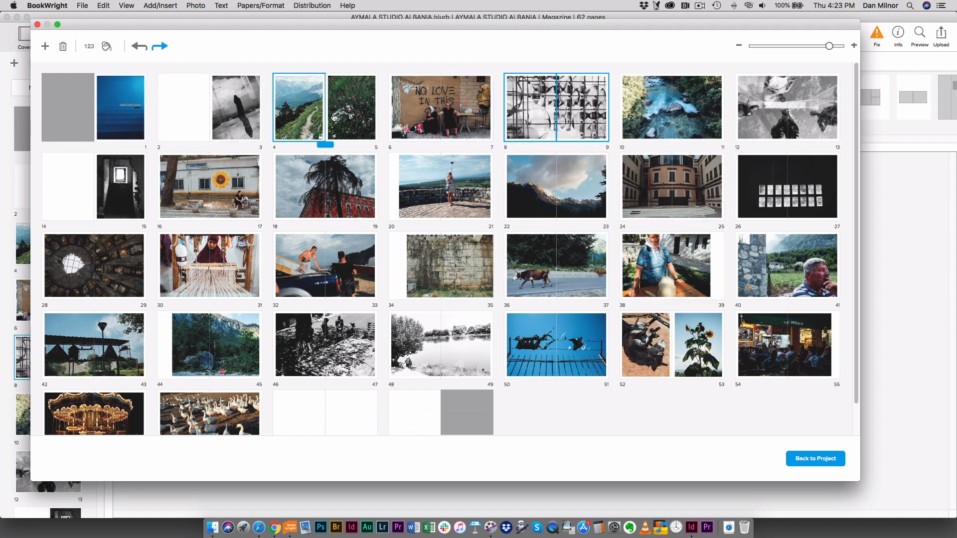
left_click(208, 264)
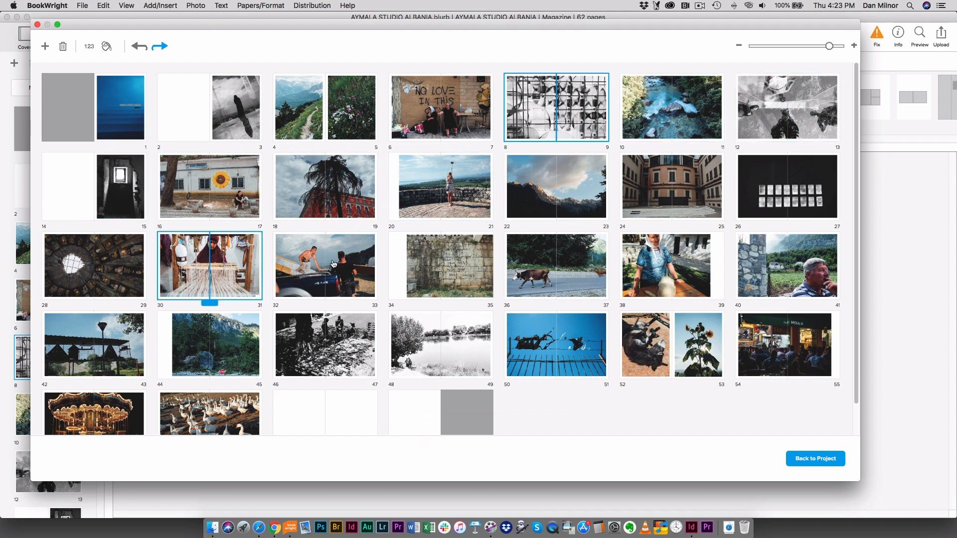
left_click(555, 265)
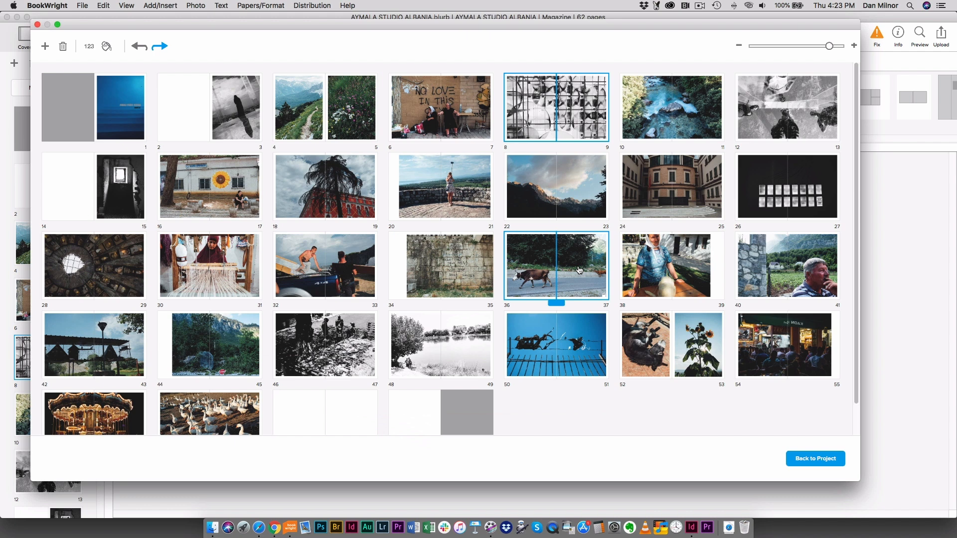
mouse_move(588, 262)
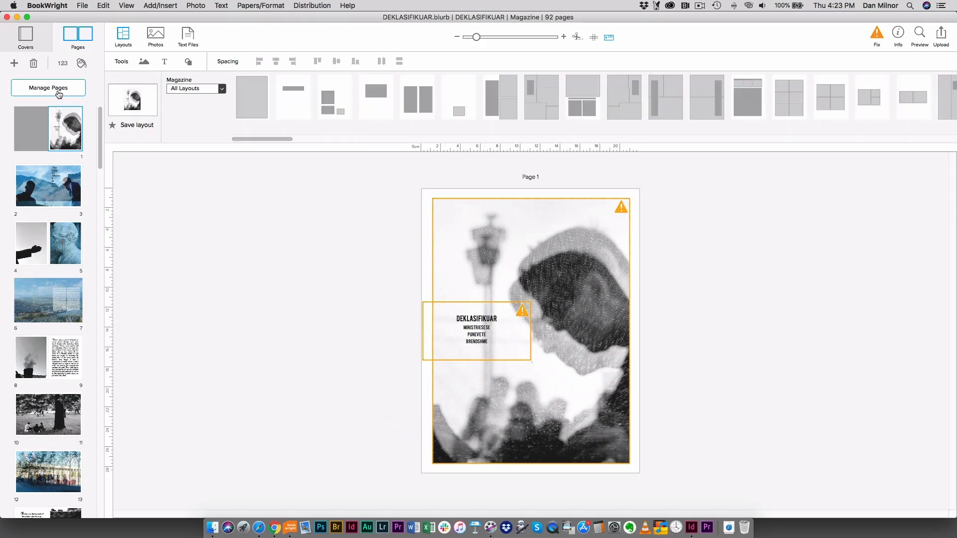
Review the DEKLASIFIKUAR spread overview, then preview the pages 2–3 'battle for Albania' quote spread.
left_click(48, 88)
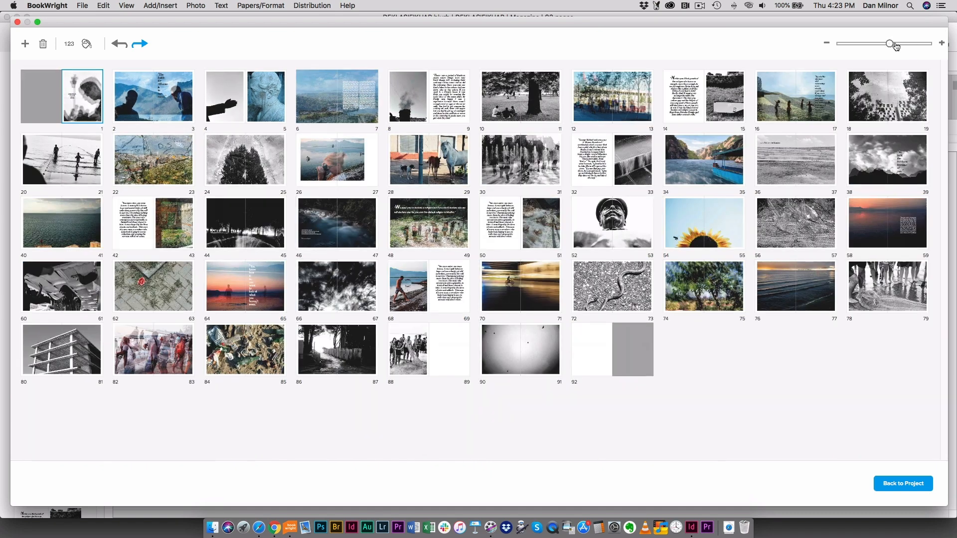
left_click(704, 223)
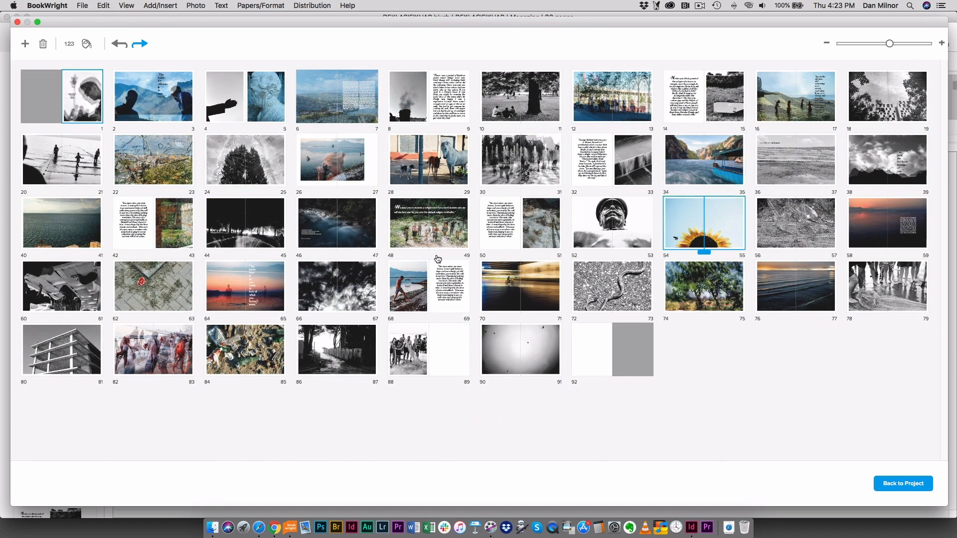
left_click(539, 223)
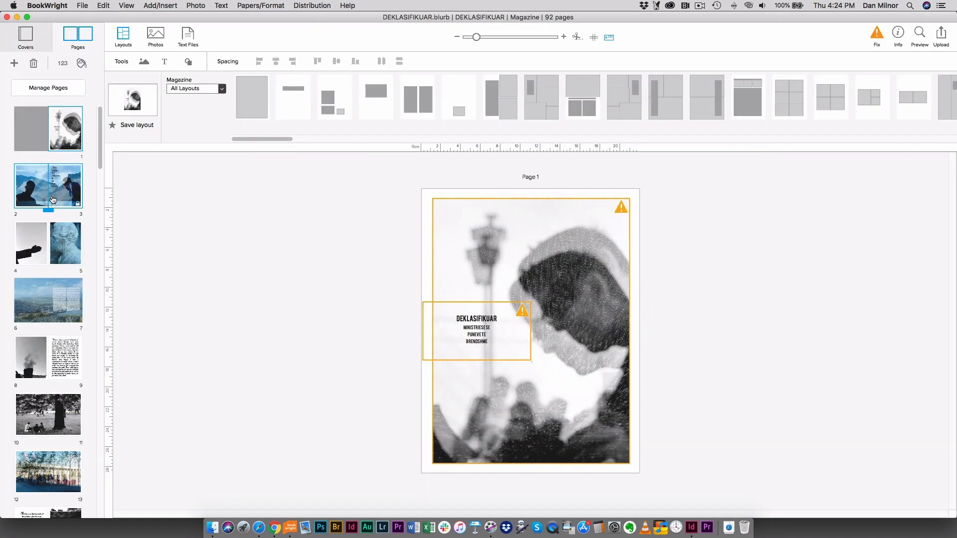
left_click(48, 185)
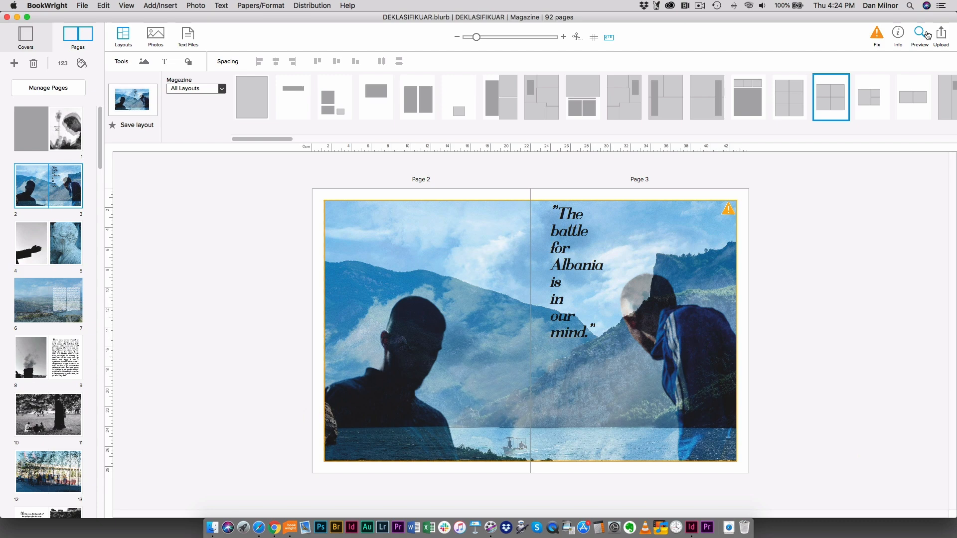
left_click(917, 32)
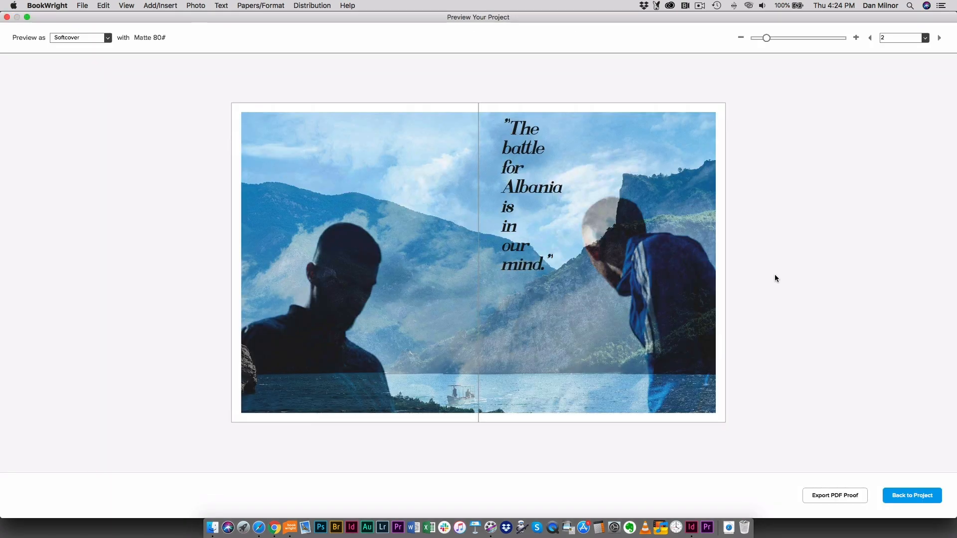
mouse_move(346, 342)
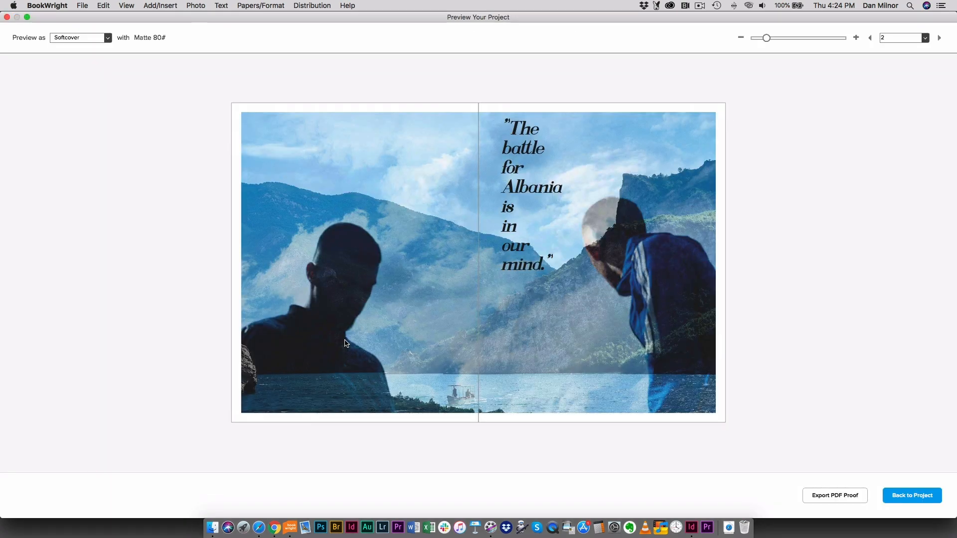
mouse_move(486, 270)
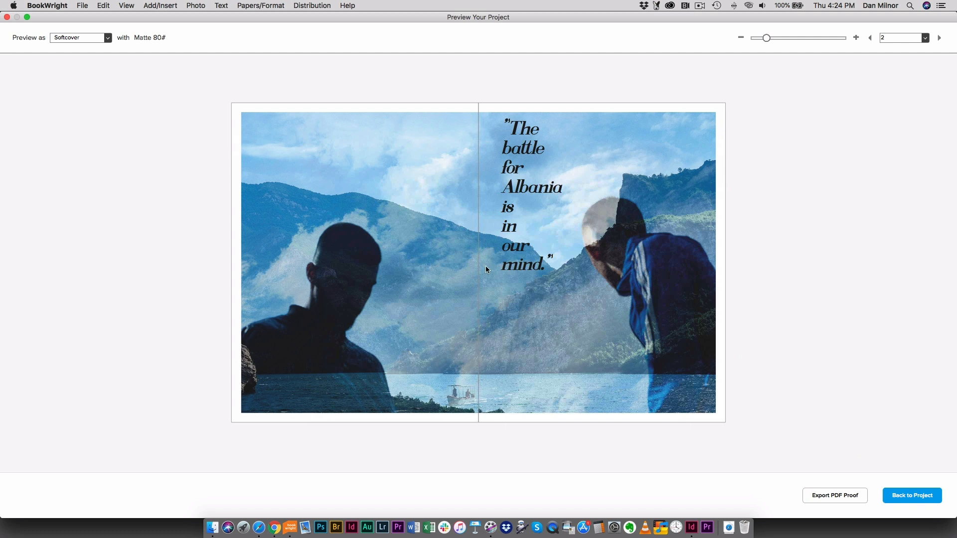
mouse_move(658, 136)
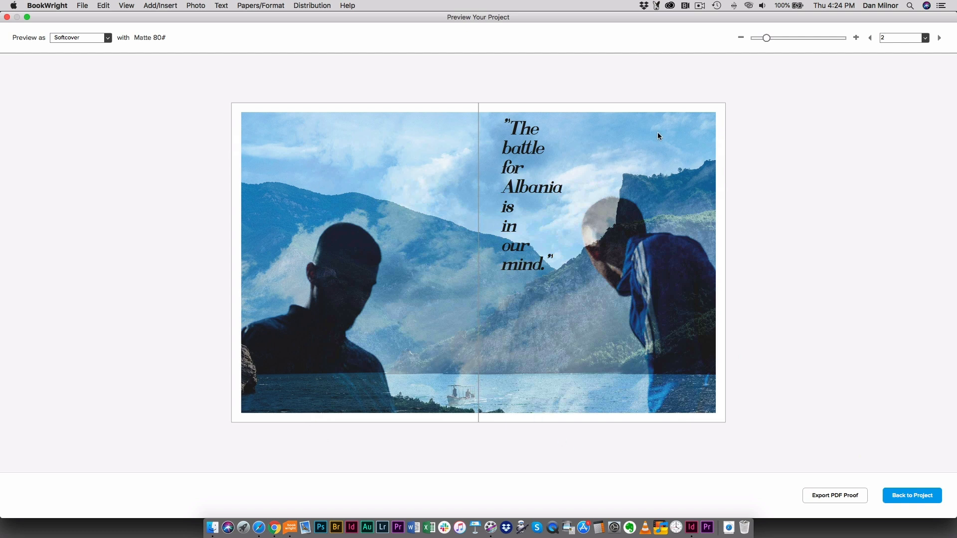
mouse_move(657, 151)
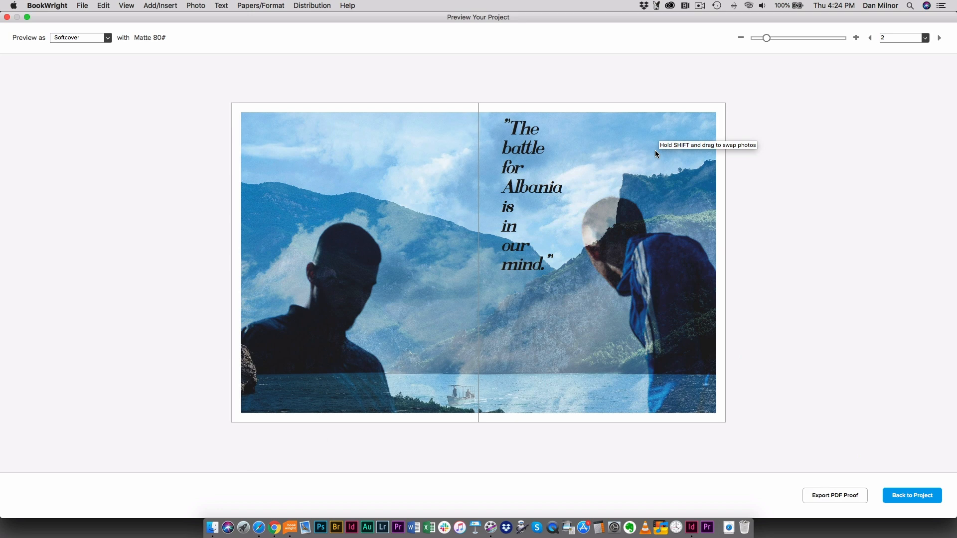
mouse_move(572, 162)
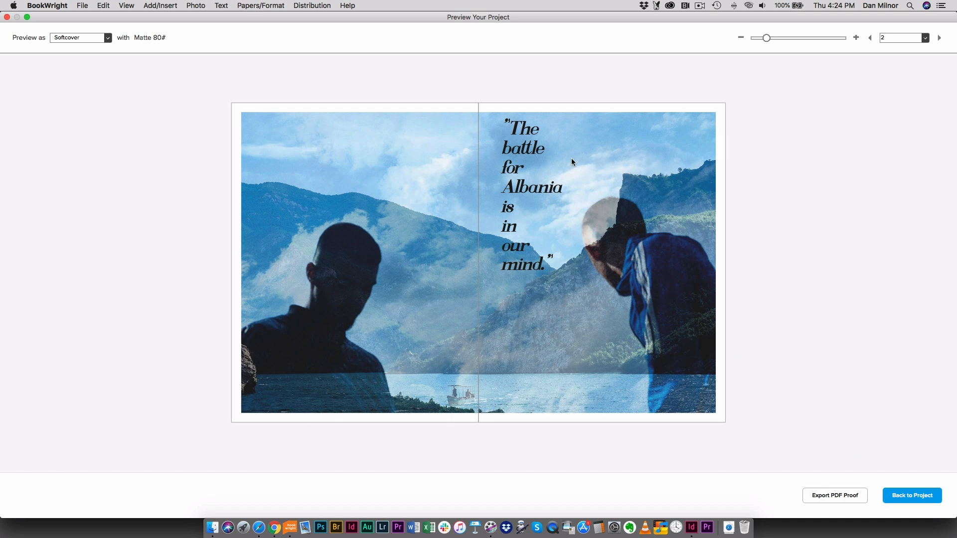
mouse_move(531, 126)
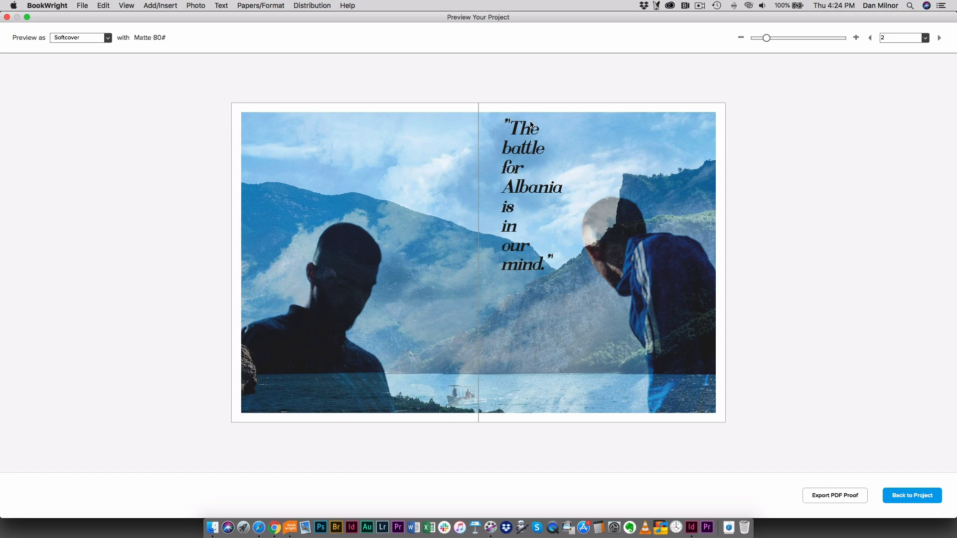
mouse_move(595, 161)
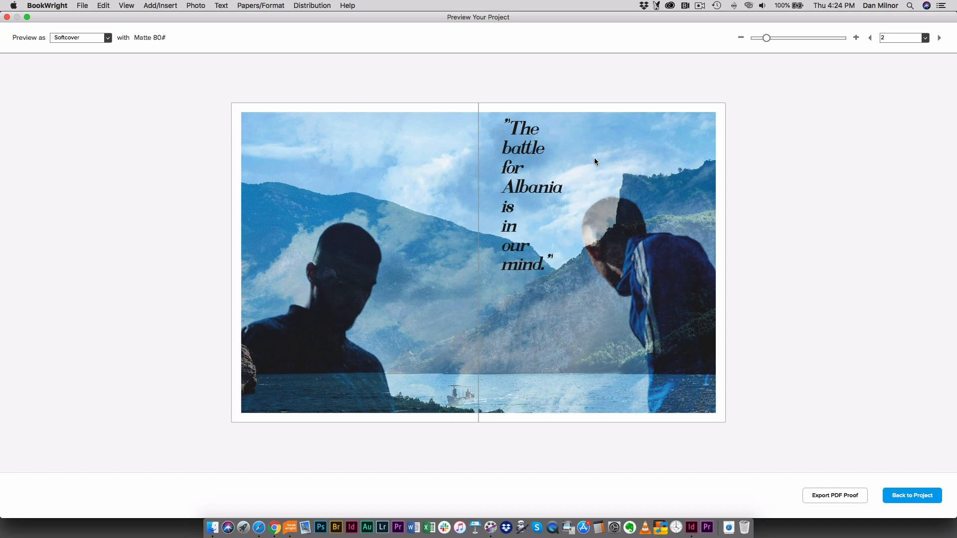
mouse_move(910, 495)
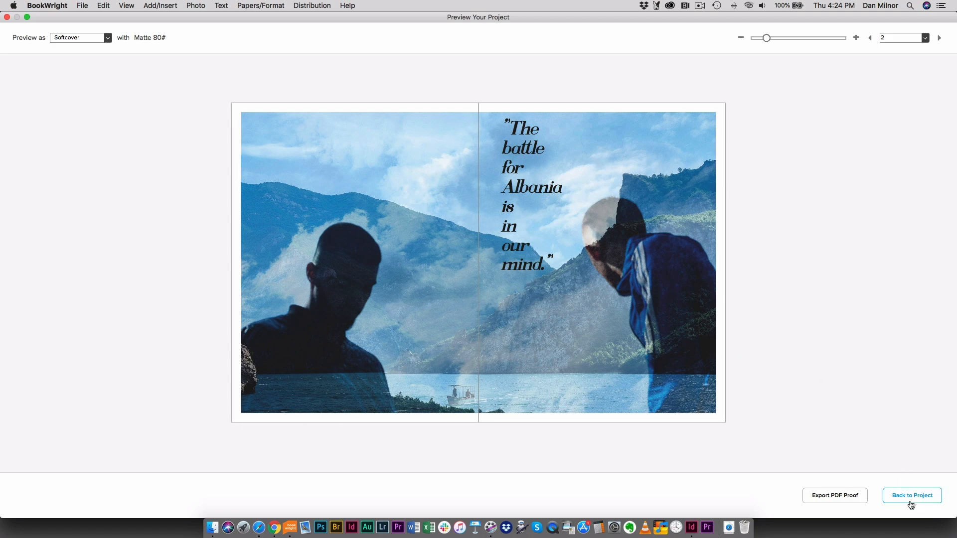
left_click(909, 495)
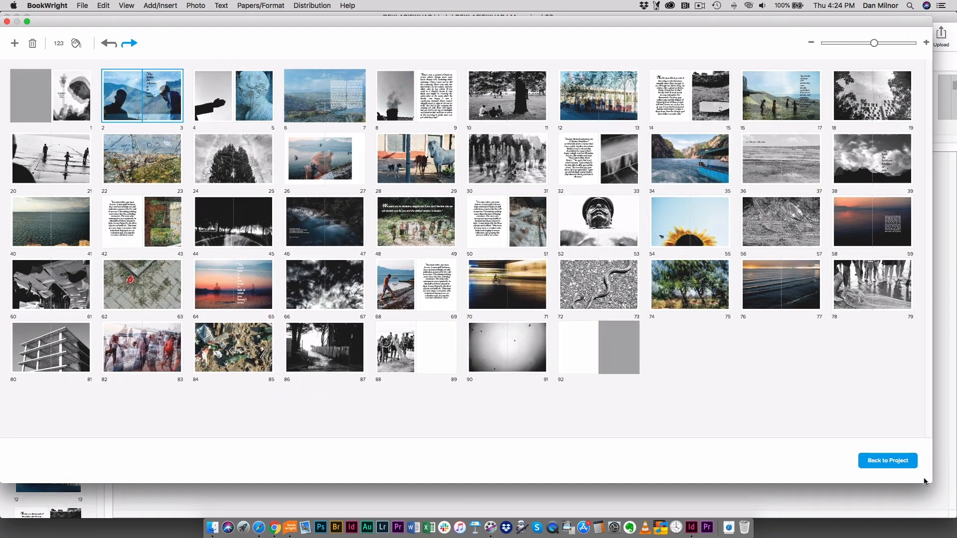
mouse_move(709, 351)
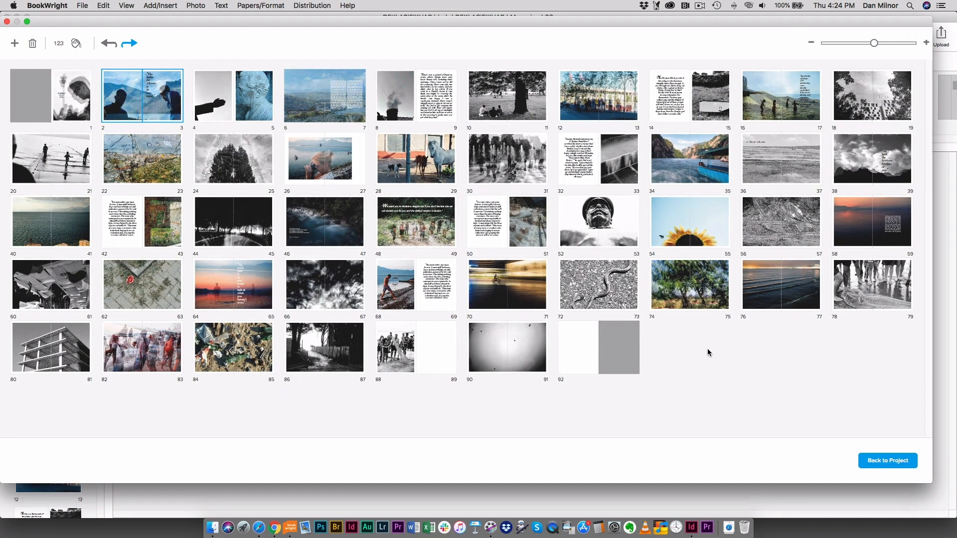
mouse_move(699, 351)
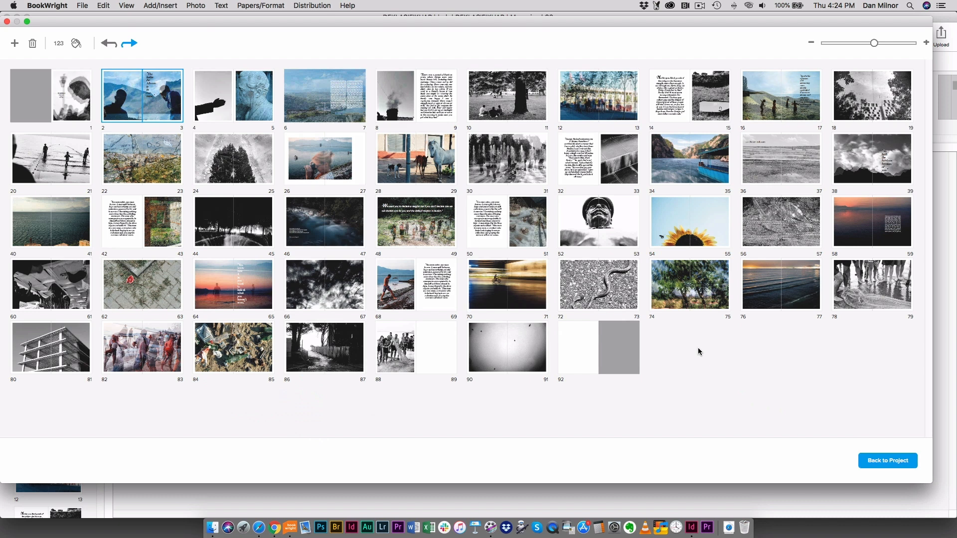
left_click(71, 96)
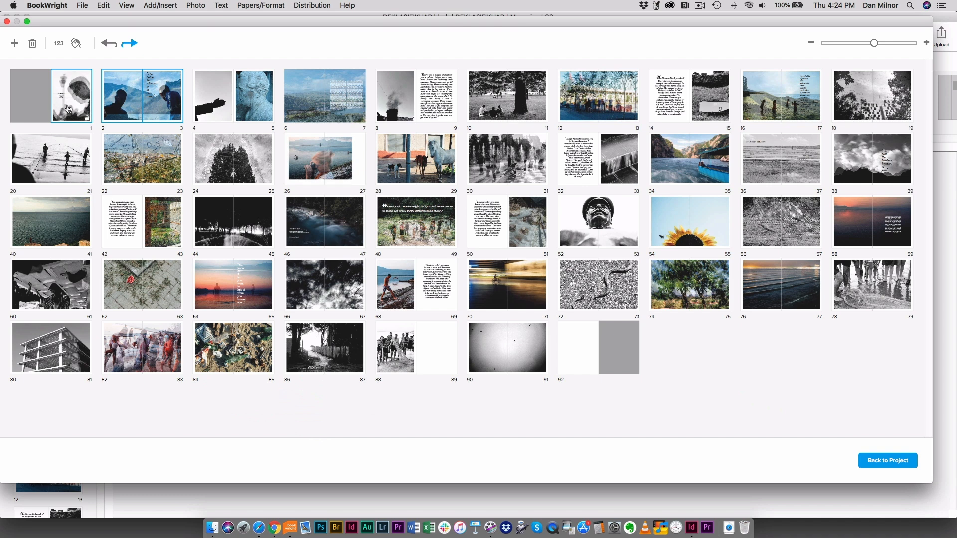
mouse_move(83, 89)
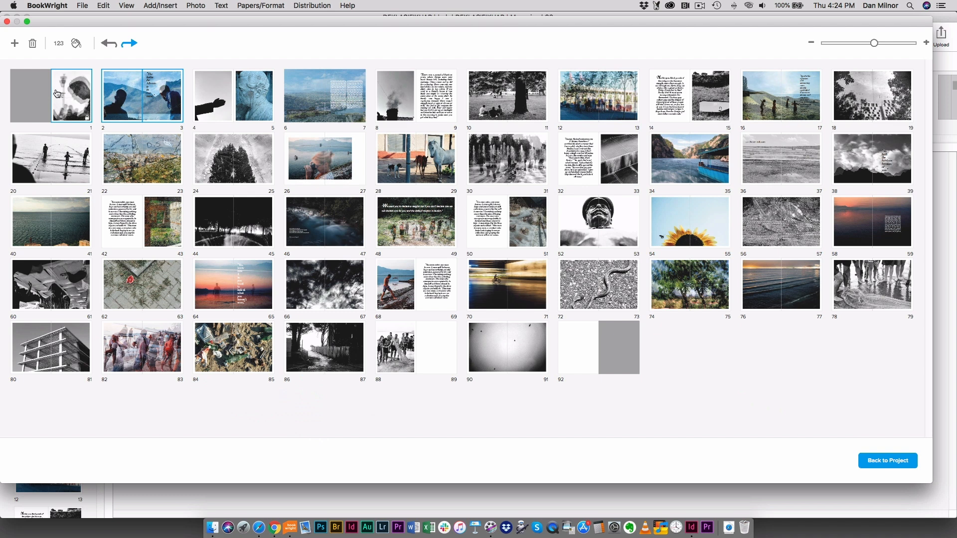
left_click(141, 96)
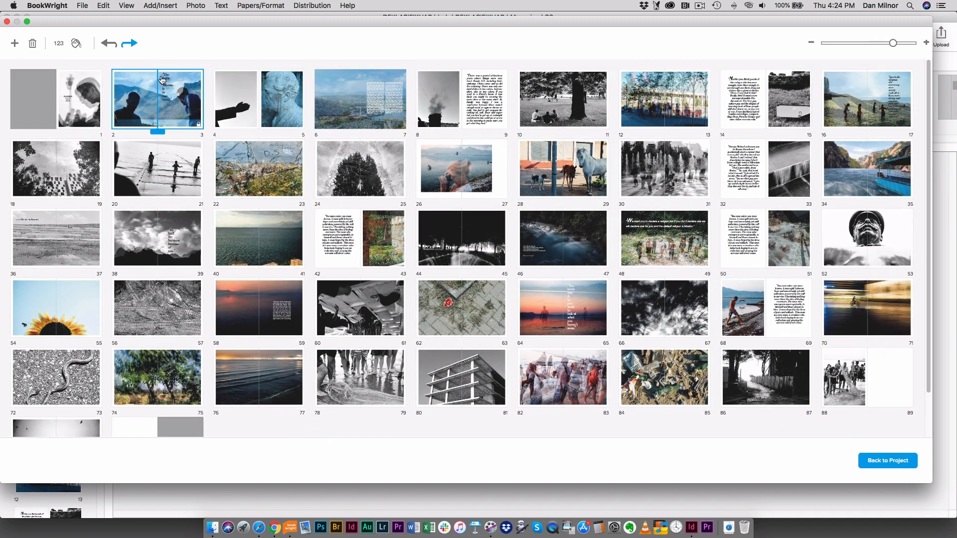
left_click(279, 98)
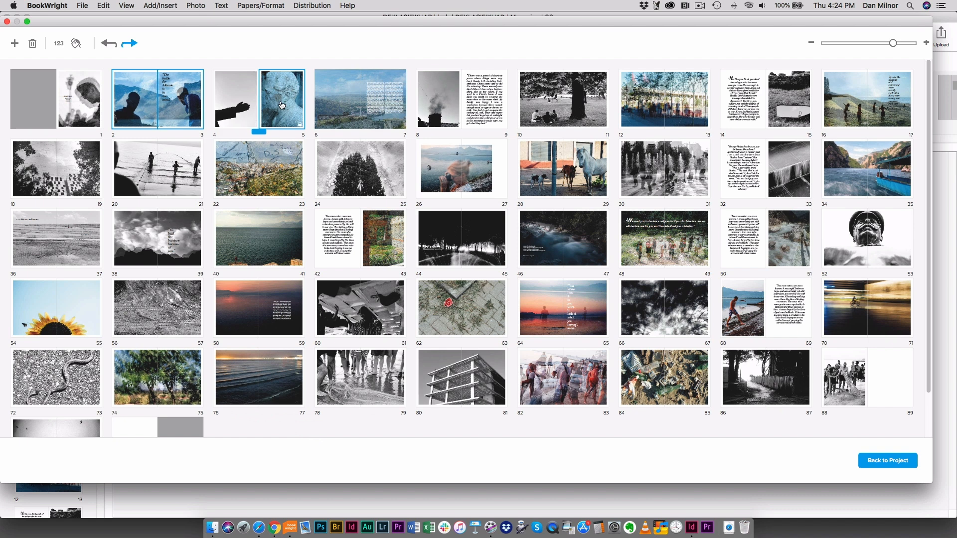
left_click(235, 99)
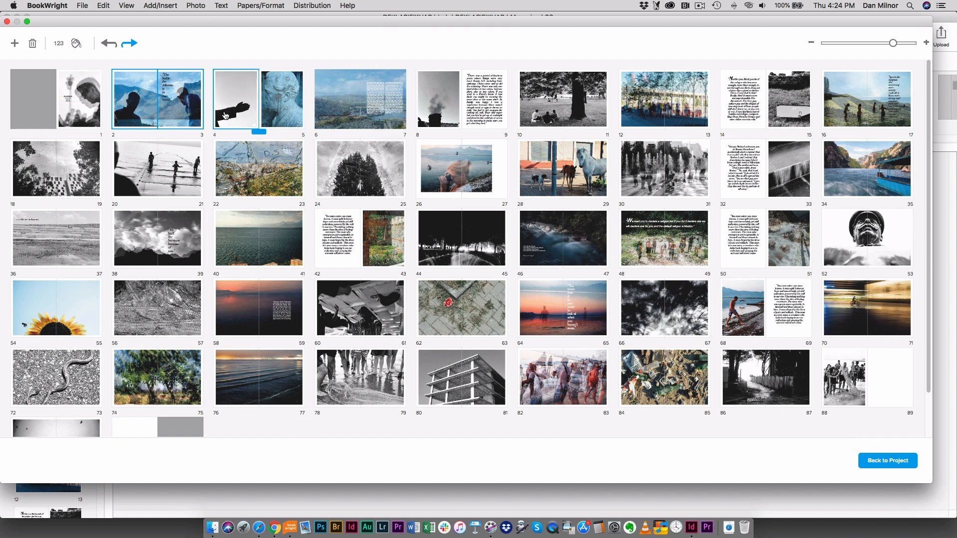
left_click(279, 99)
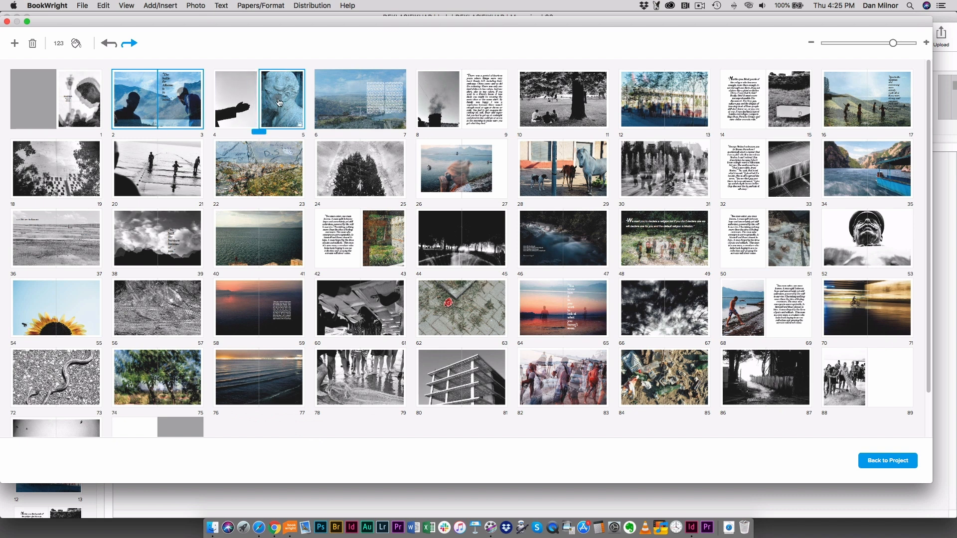
left_click(360, 100)
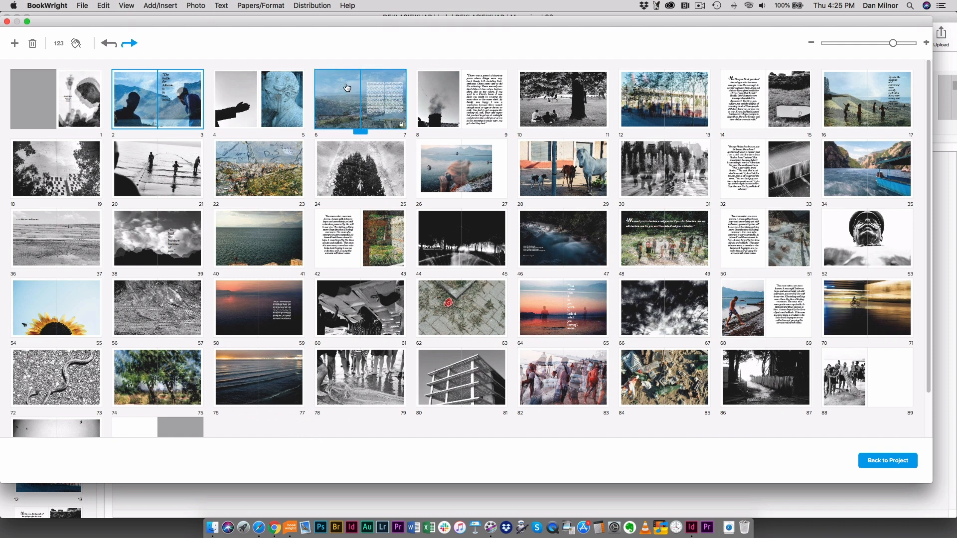
mouse_move(385, 91)
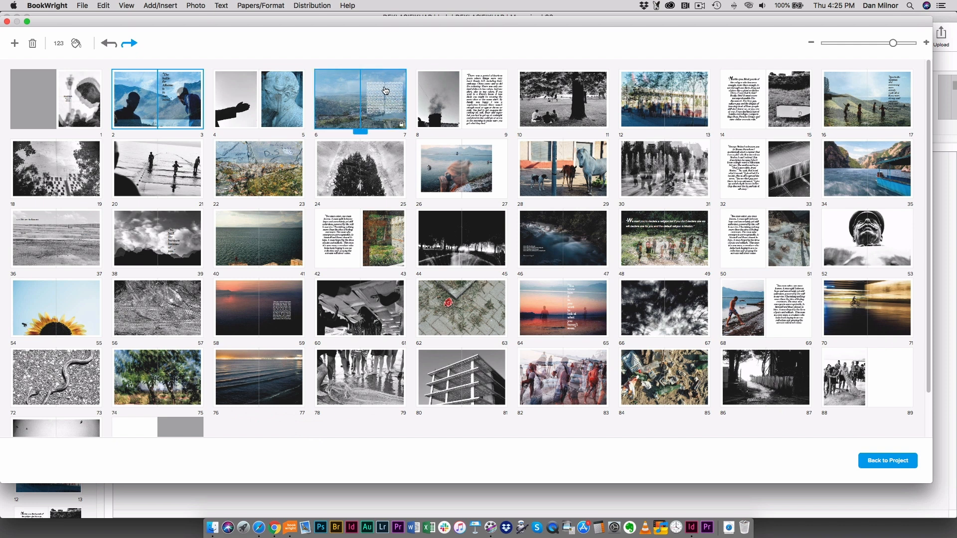
left_click(481, 100)
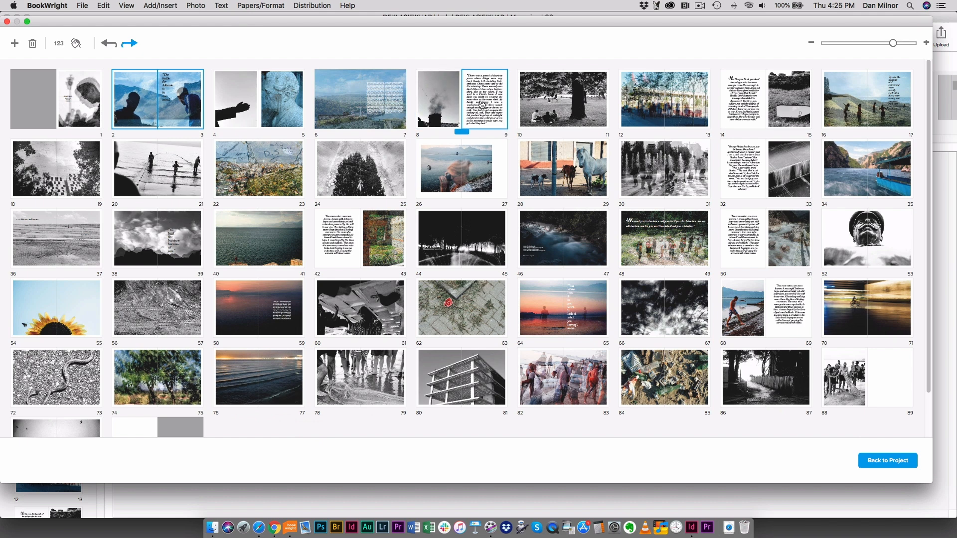
Preview the pages 8–9 smoke-and-quote spread as it will print and return to the project.
double_click(460, 100)
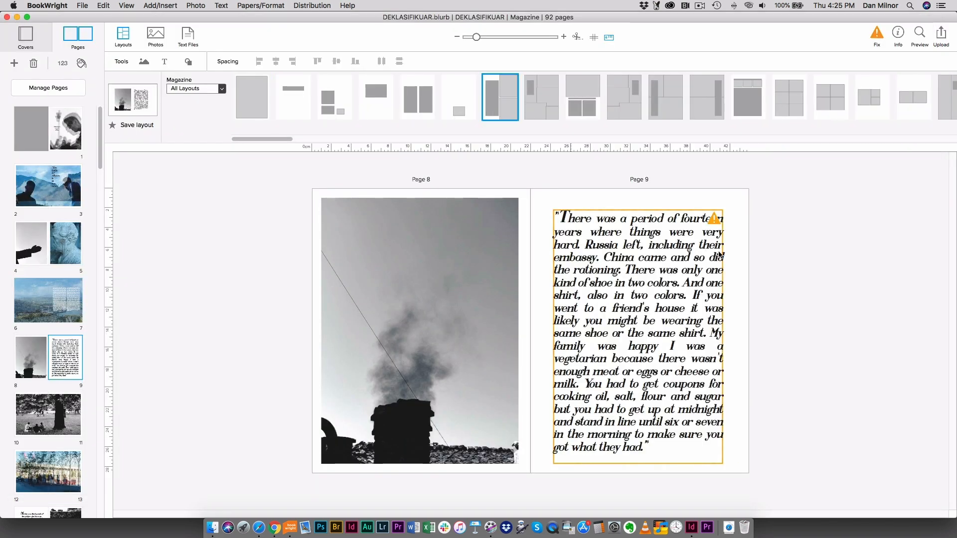
mouse_move(750, 203)
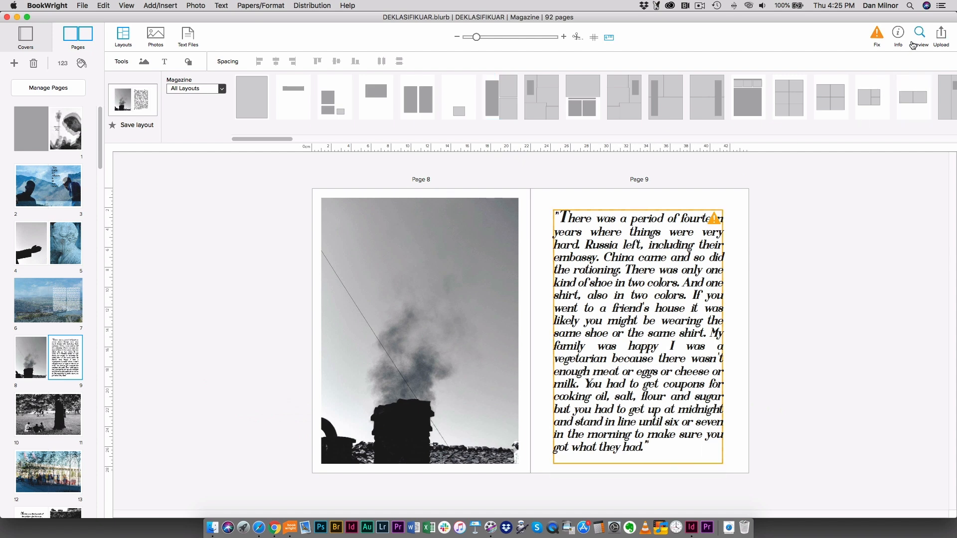
left_click(920, 32)
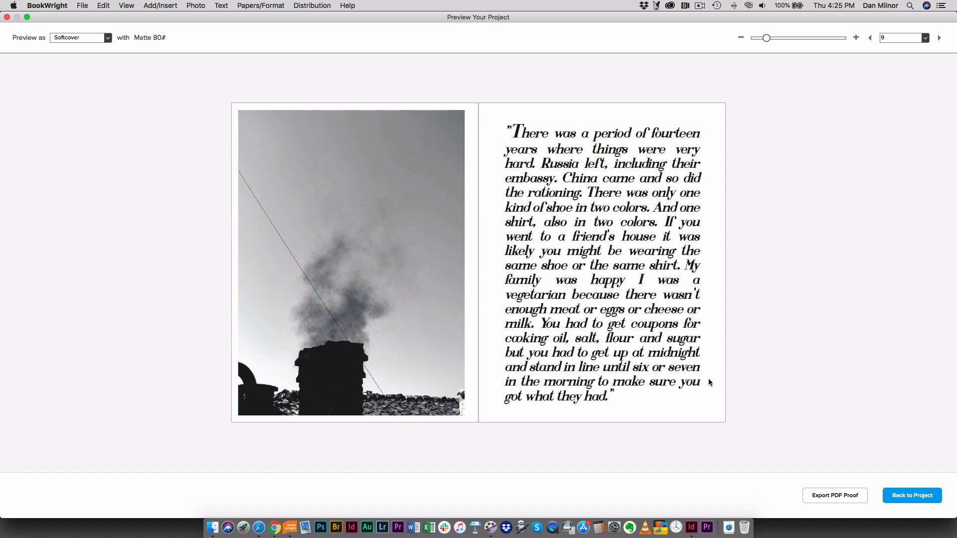
left_click(911, 495)
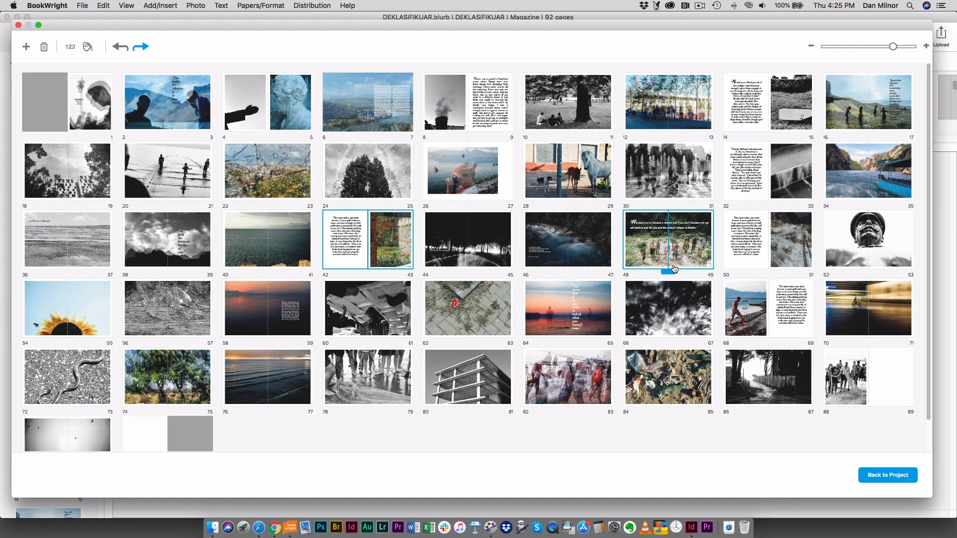
Inspect spreads 46–47, 44–45, 22–23, 2–3, 60–61, 26–27 and 20–21 one by one without moving them.
left_click(567, 171)
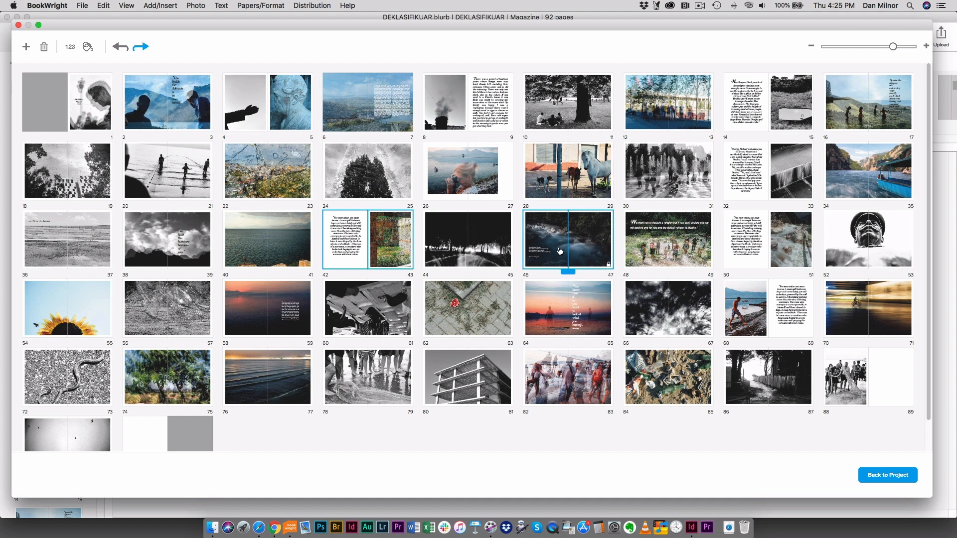
left_click(466, 238)
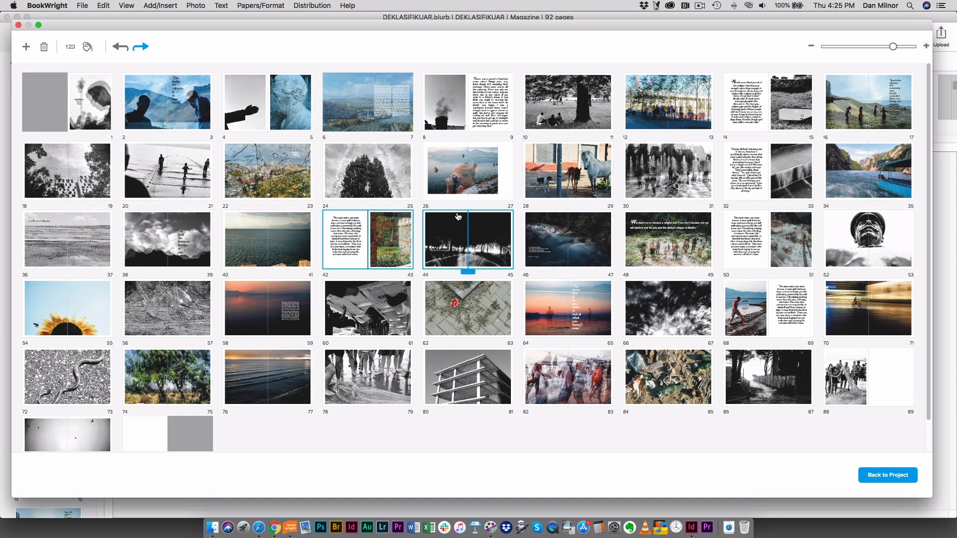
mouse_move(431, 227)
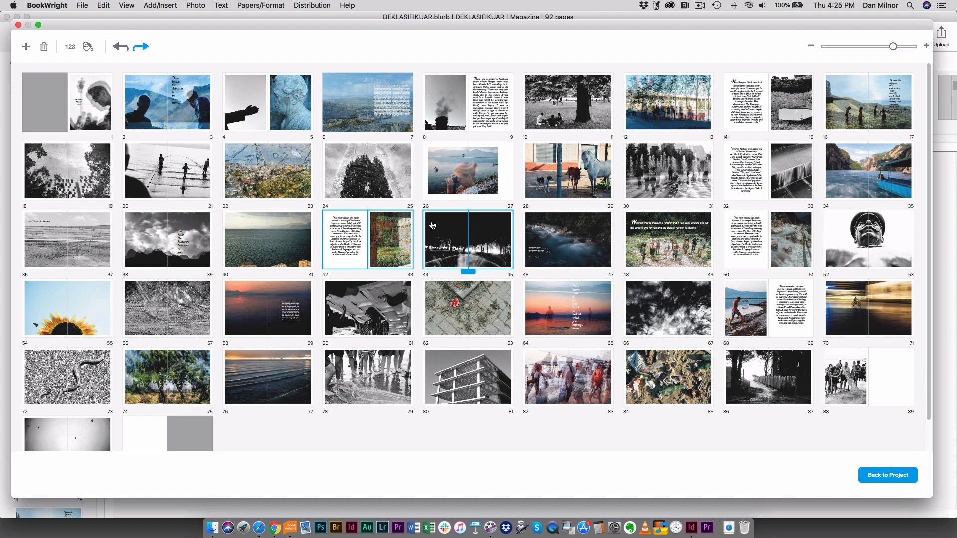
left_click(267, 171)
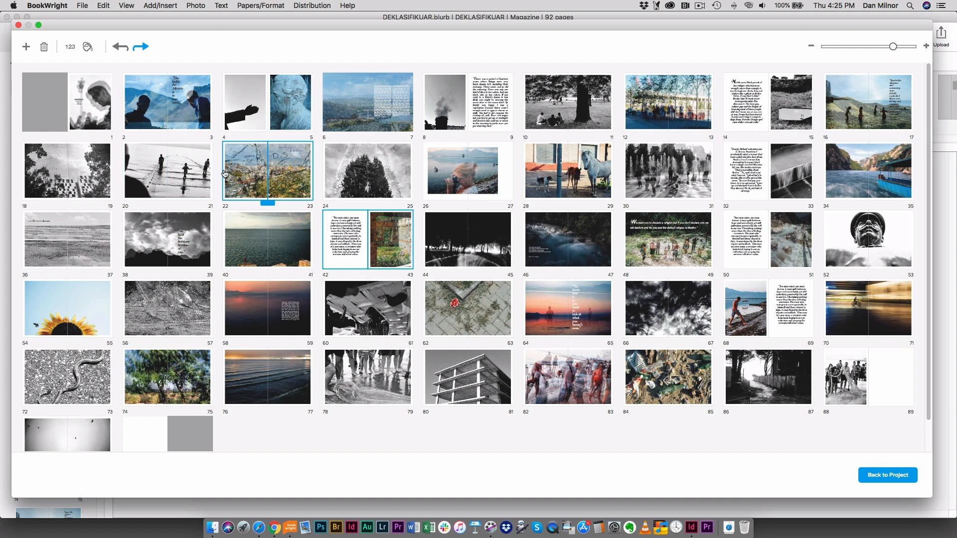
left_click(166, 101)
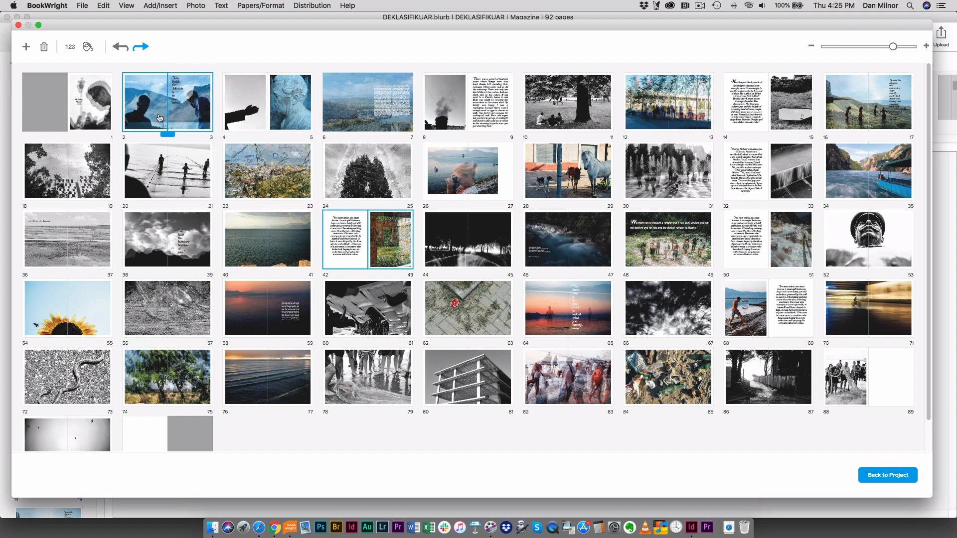
left_click(368, 308)
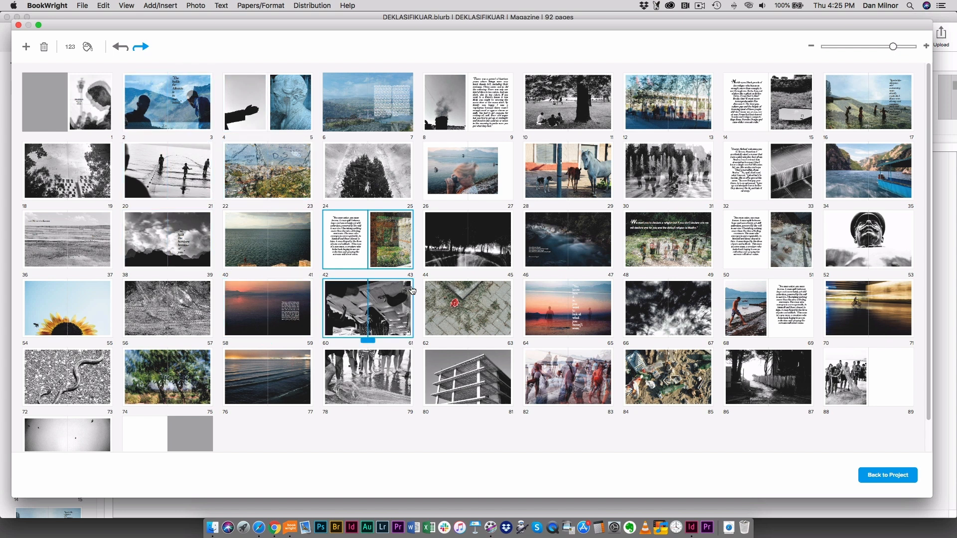
left_click(467, 170)
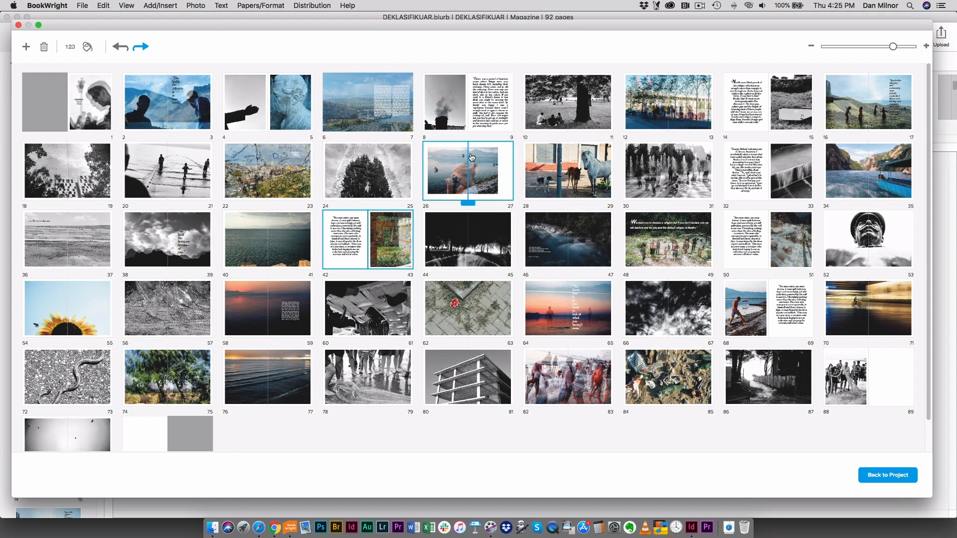
left_click(167, 170)
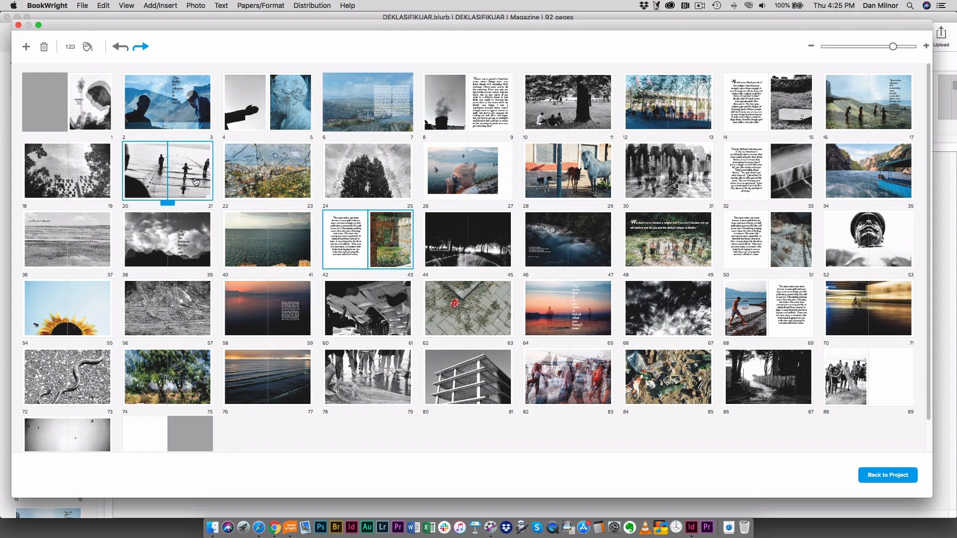
Preview the pages 20–21 beach-net spread as it will print and return to editing it.
double_click(167, 170)
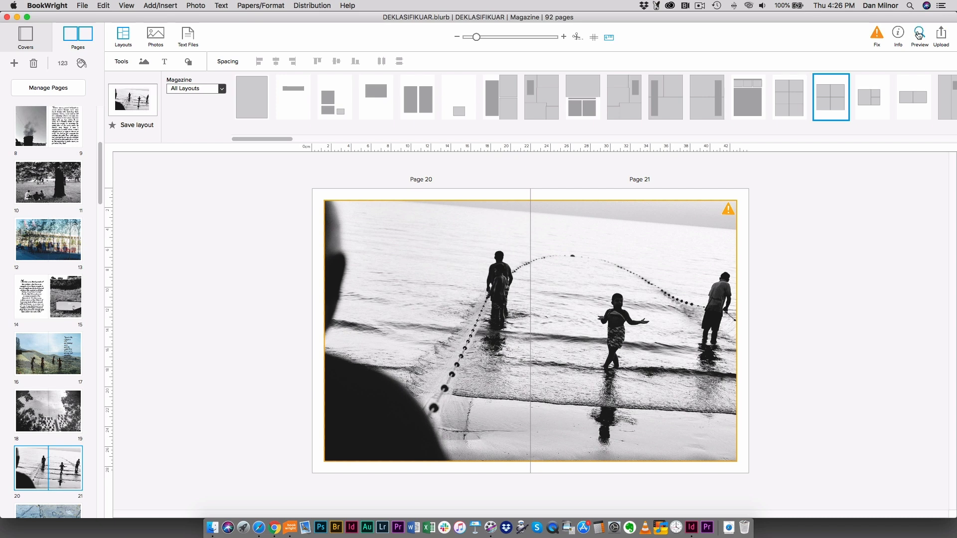
left_click(919, 36)
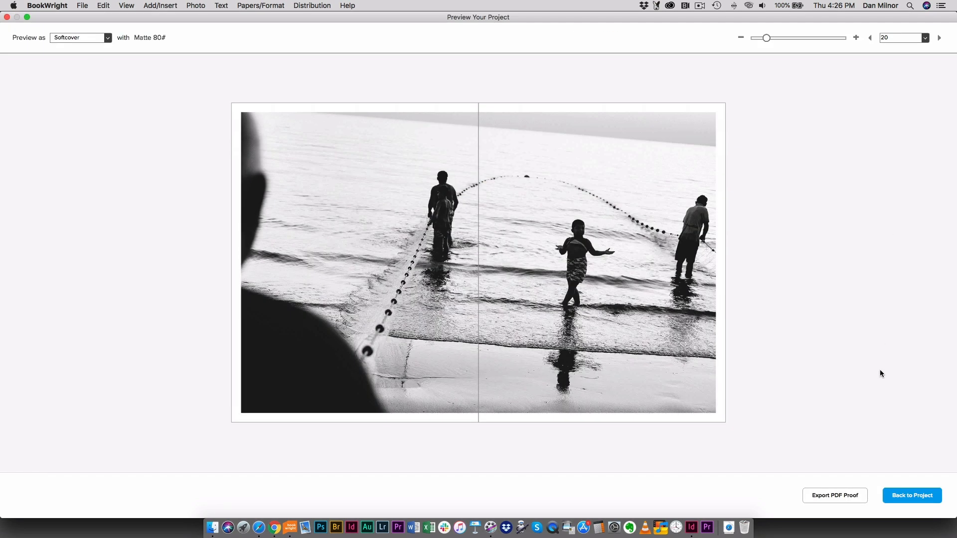
left_click(911, 495)
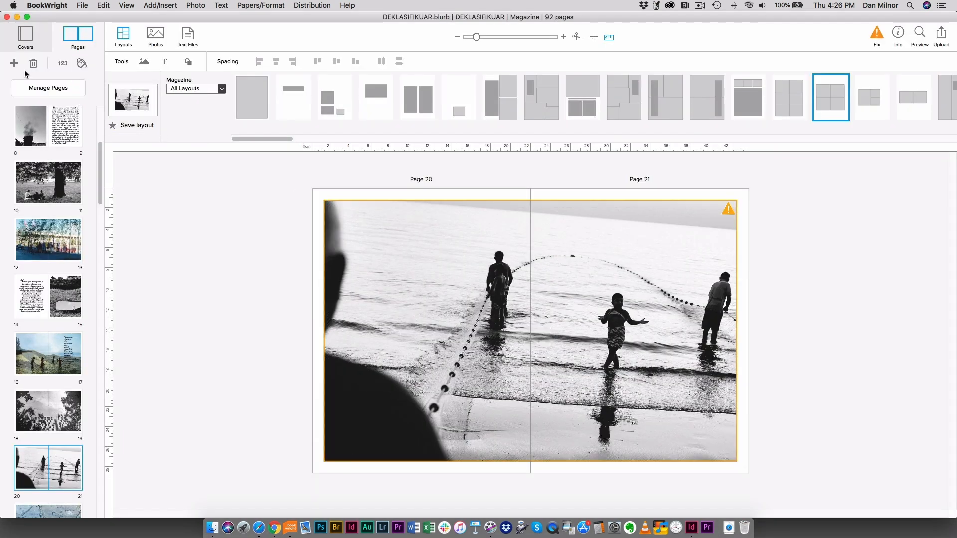